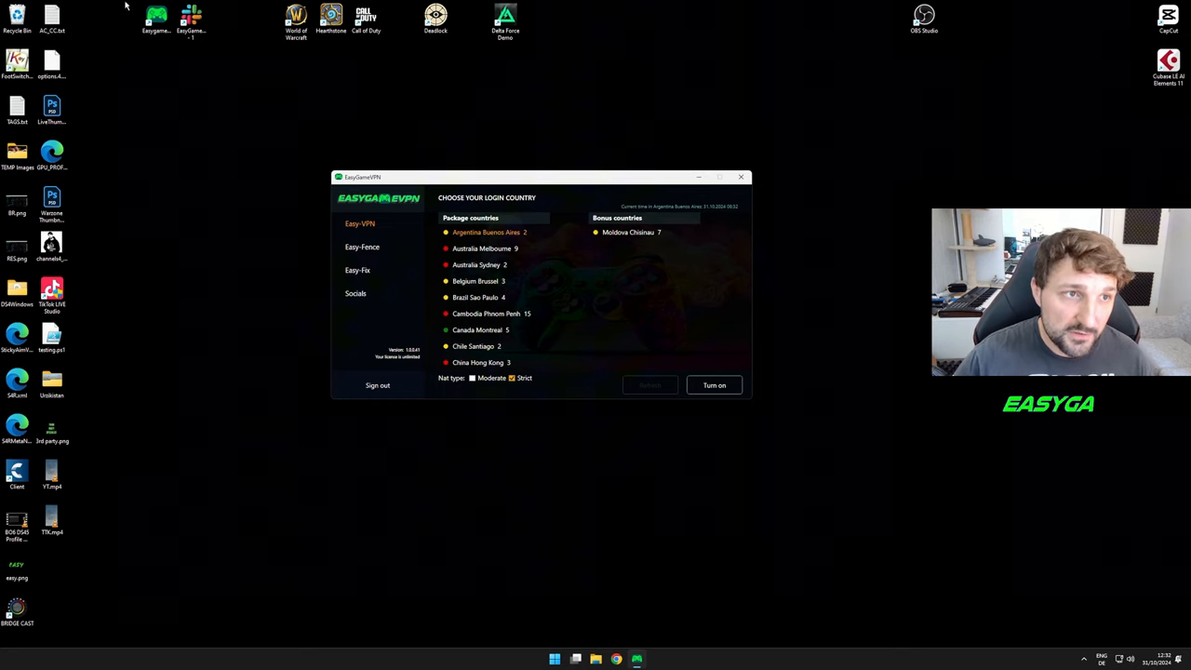
pyautogui.moveTo(748, 218)
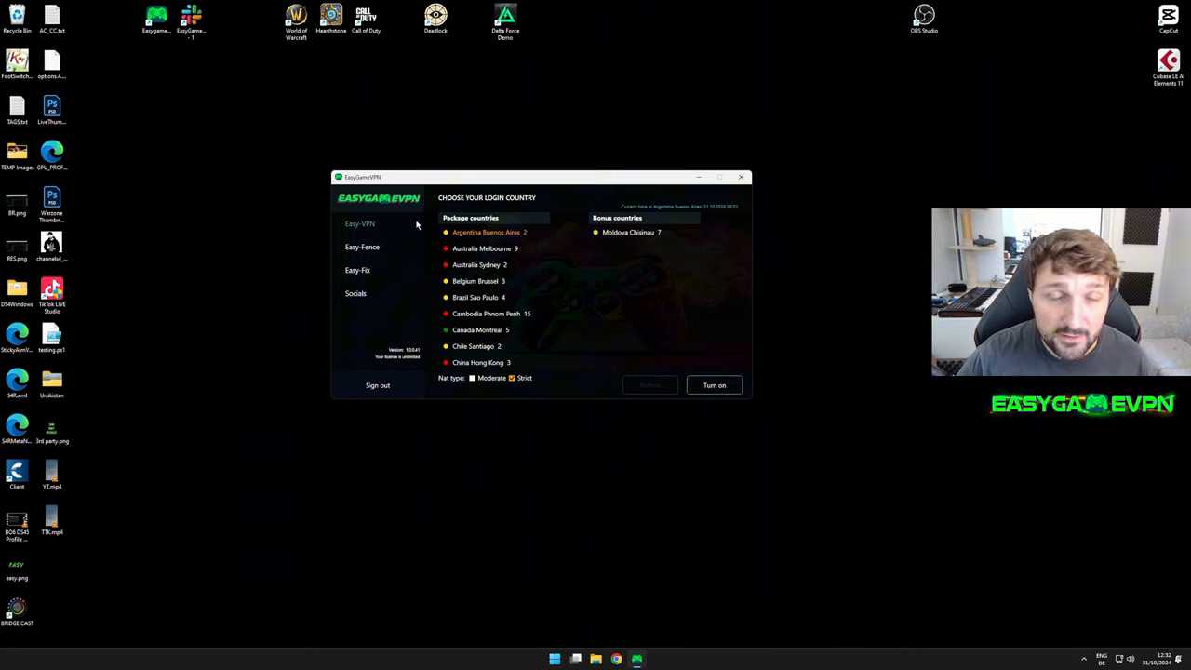
pyautogui.moveTo(409, 227)
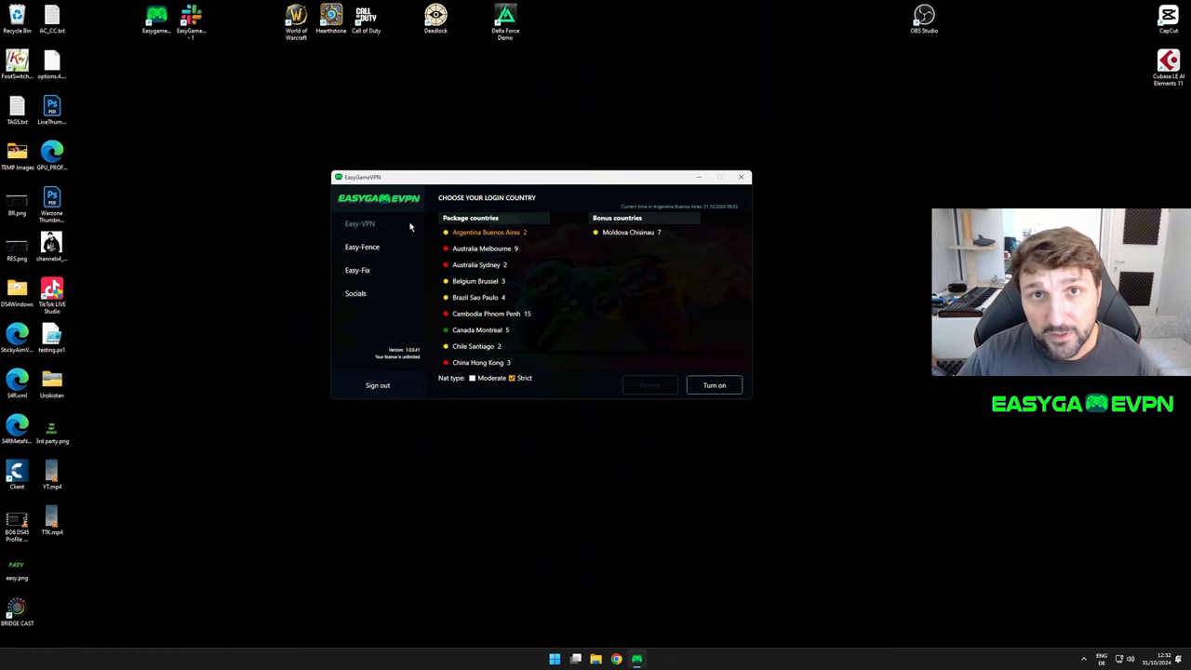
pyautogui.moveTo(529, 147)
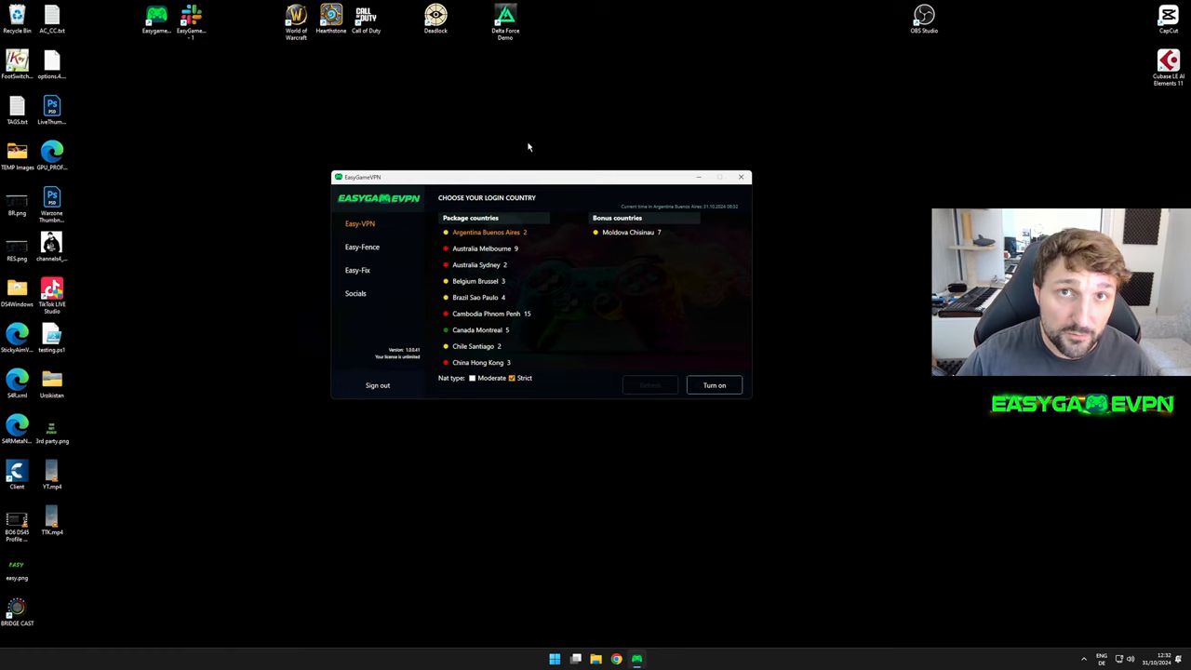
# Step: Scroll the package countries list and select the Cambodia Phnom Penh server line
pyautogui.moveTo(540, 177); pyautogui.dragTo(573, 169)
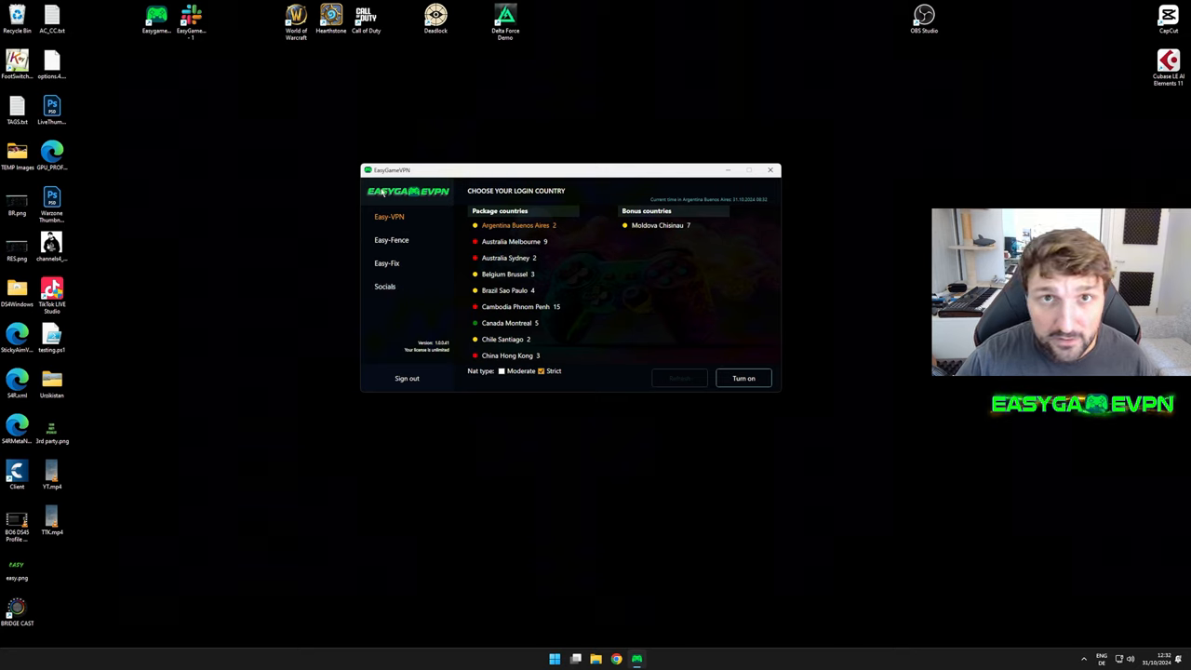
pyautogui.moveTo(409, 220)
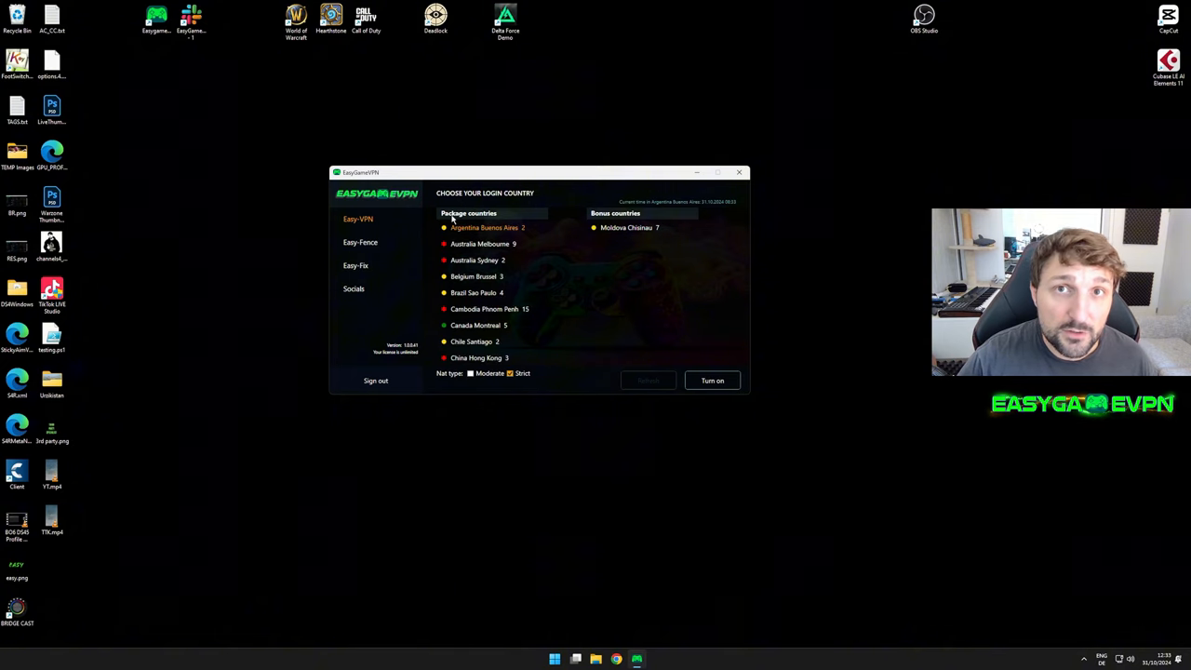
pyautogui.moveTo(465, 233)
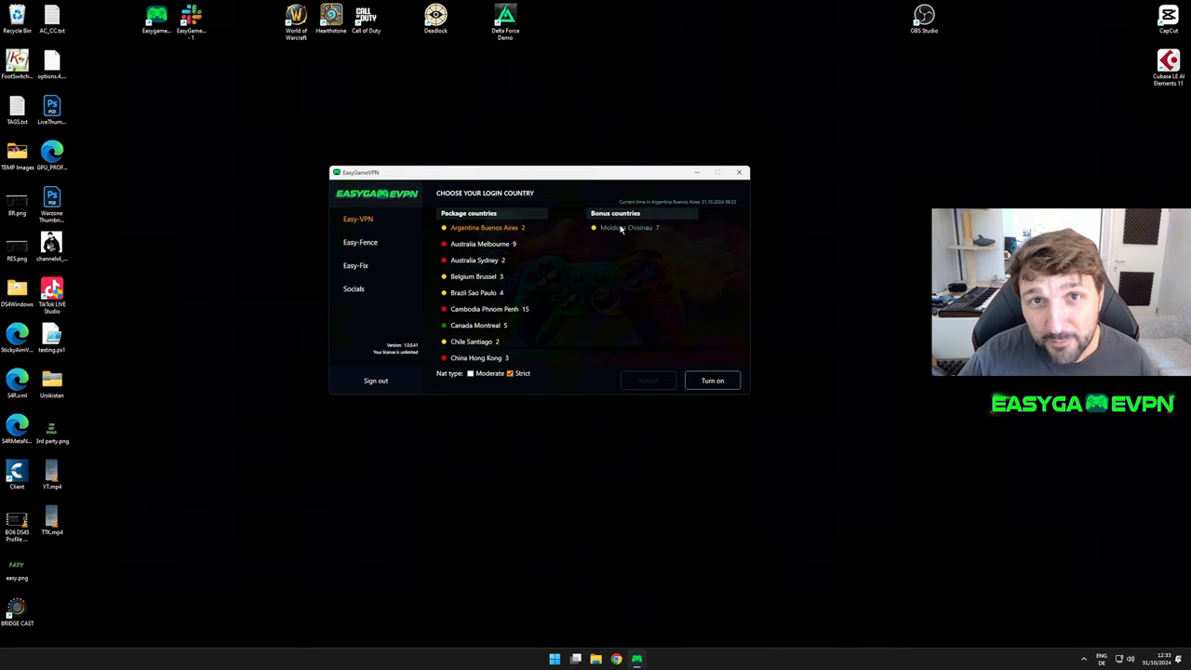
pyautogui.moveTo(688, 260)
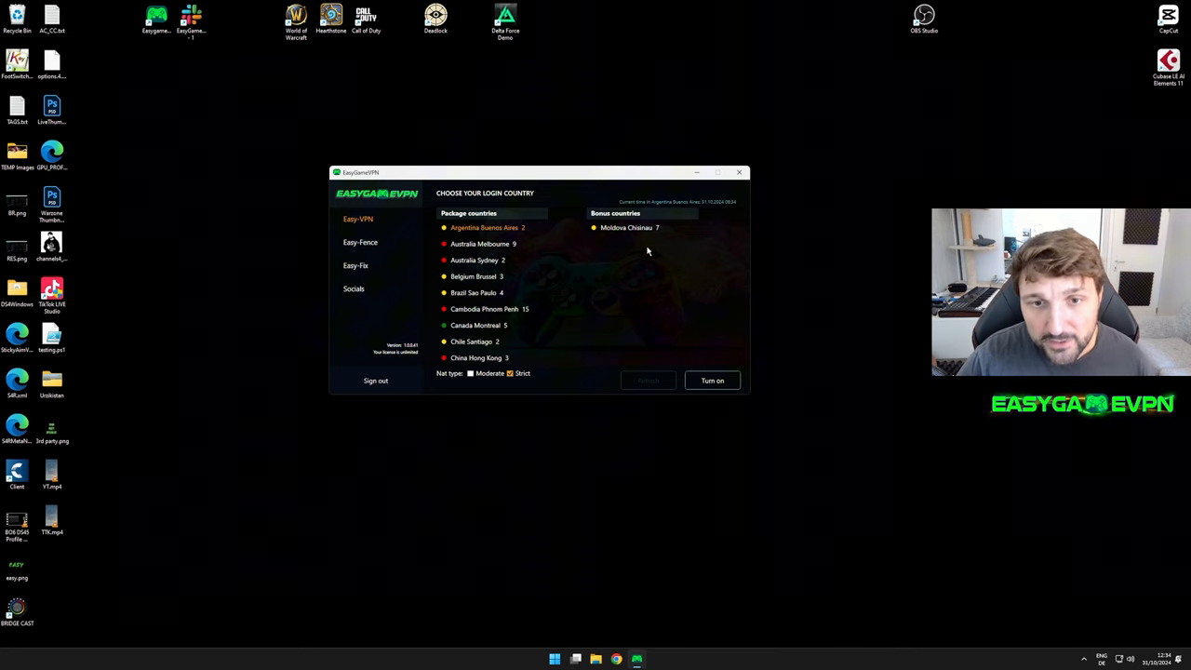
pyautogui.moveTo(585, 242)
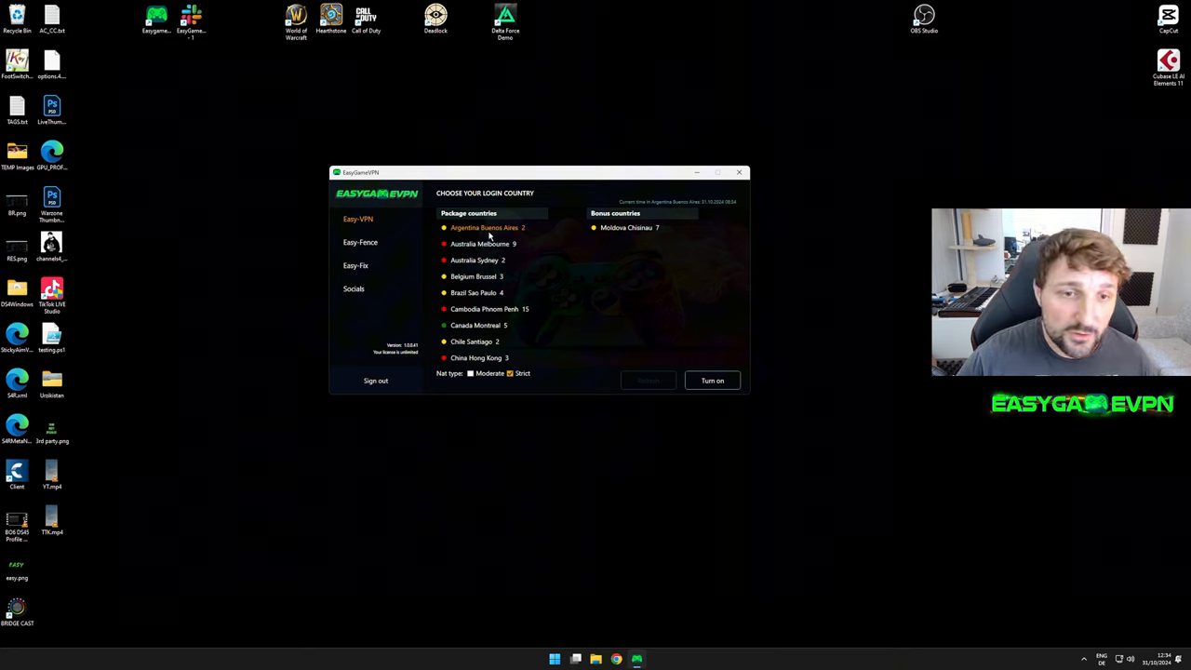
pyautogui.scroll(-3)
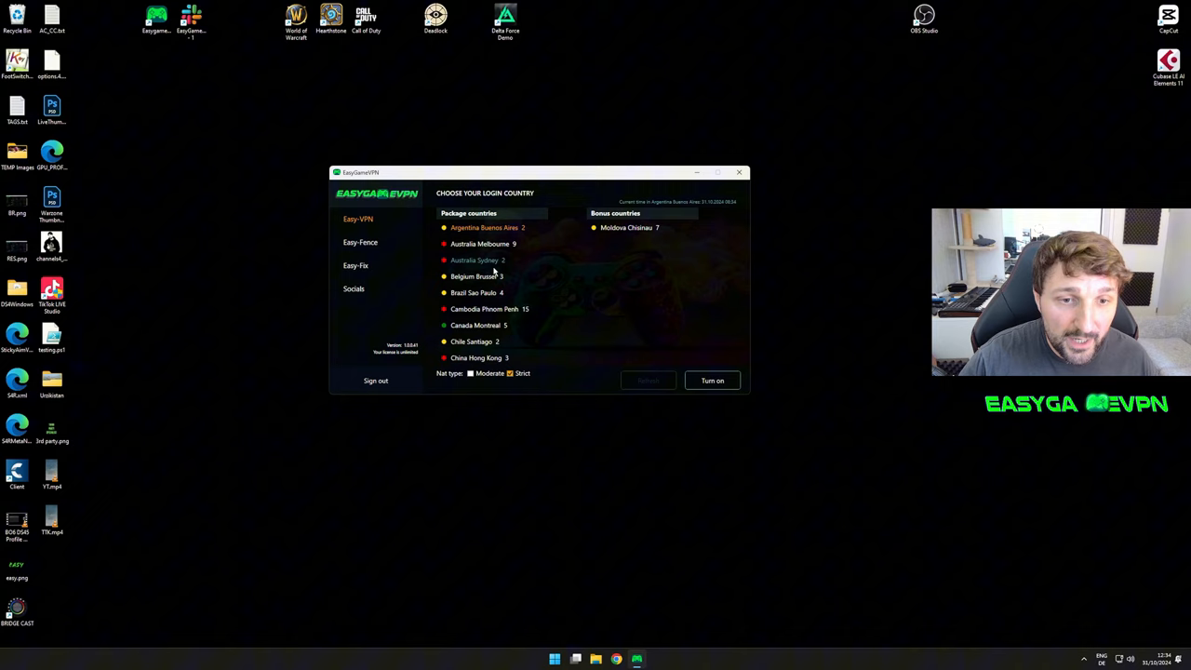
pyautogui.scroll(-3)
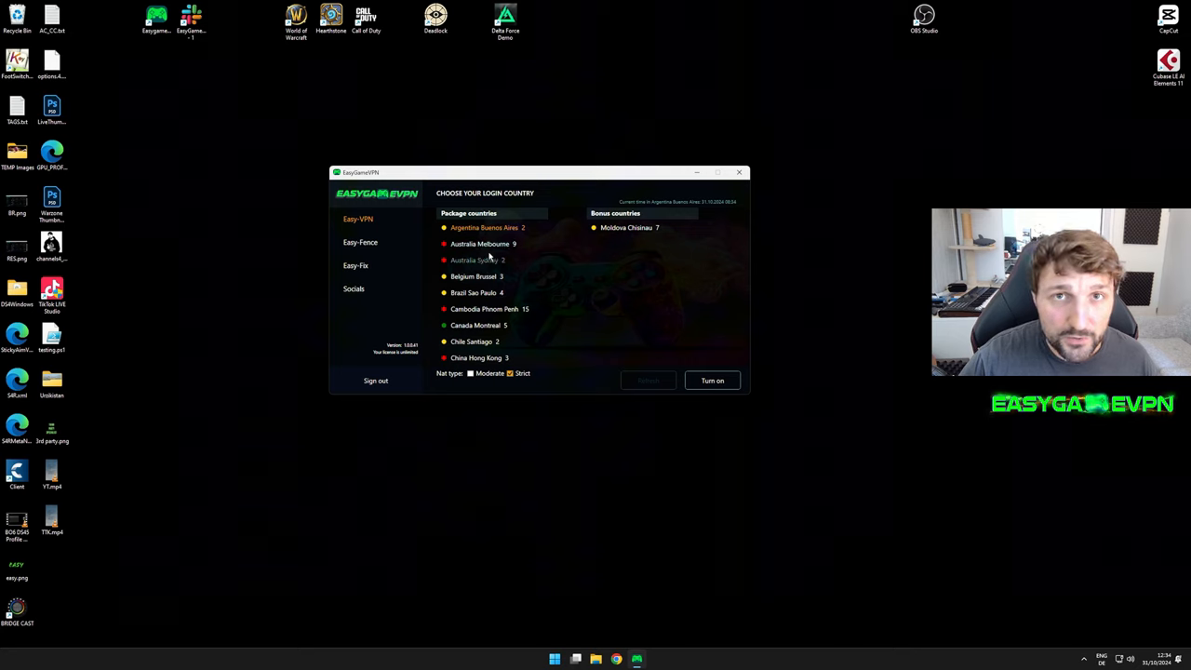
pyautogui.moveTo(463, 381)
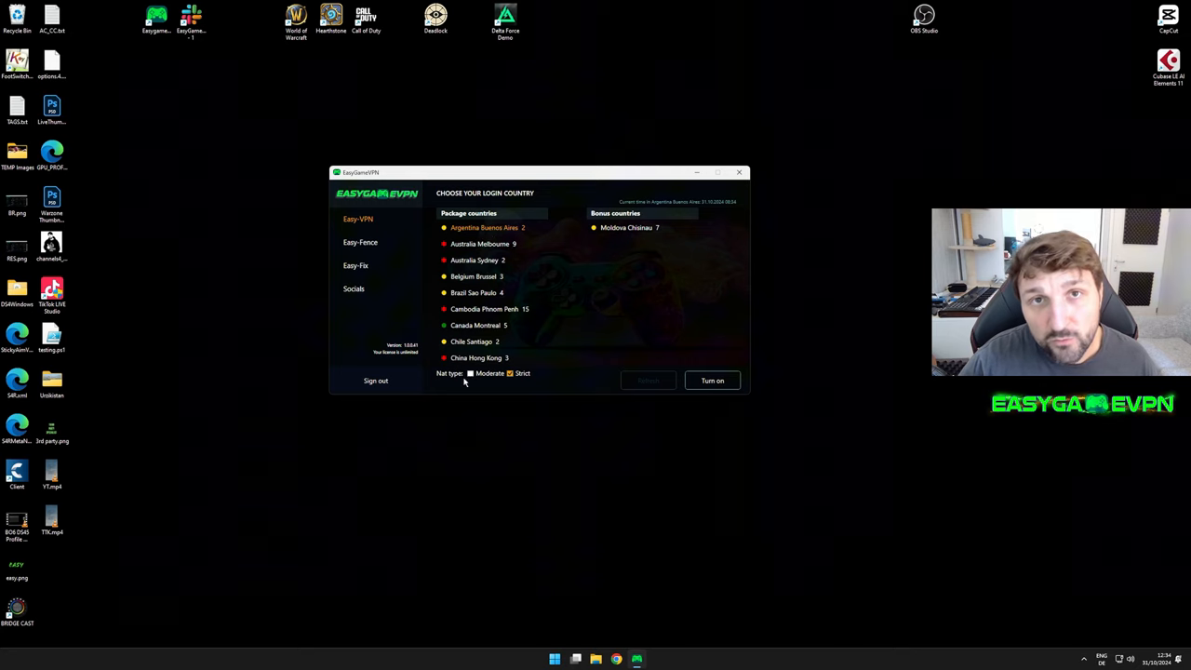
pyautogui.click(471, 372)
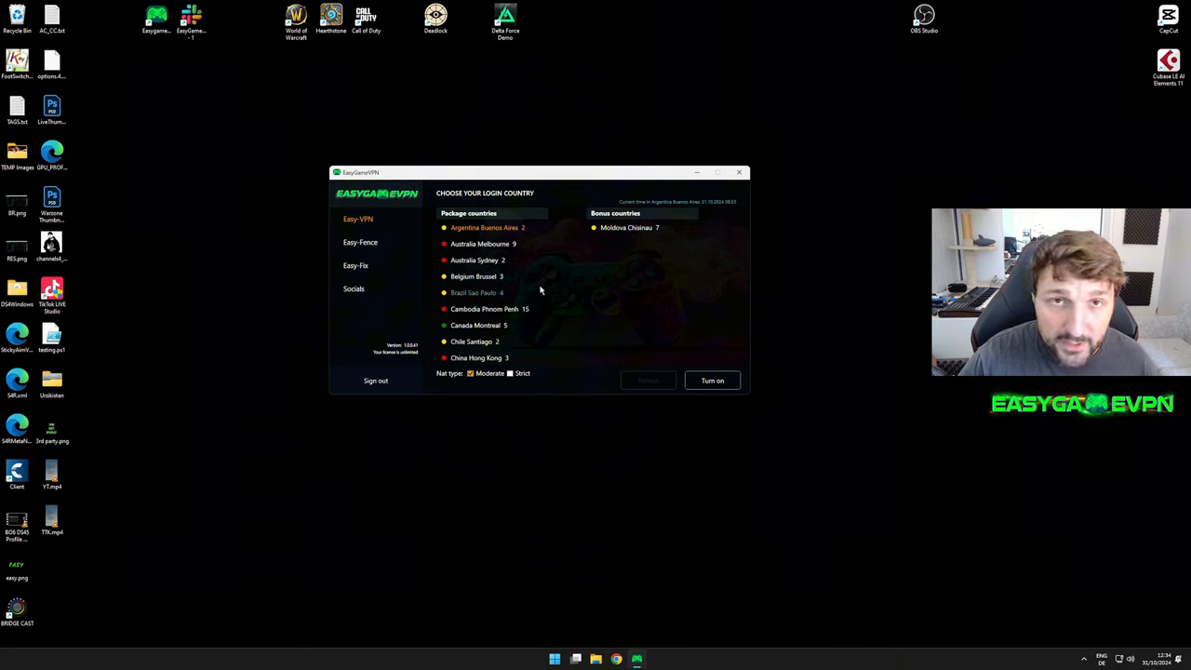
pyautogui.moveTo(480, 238)
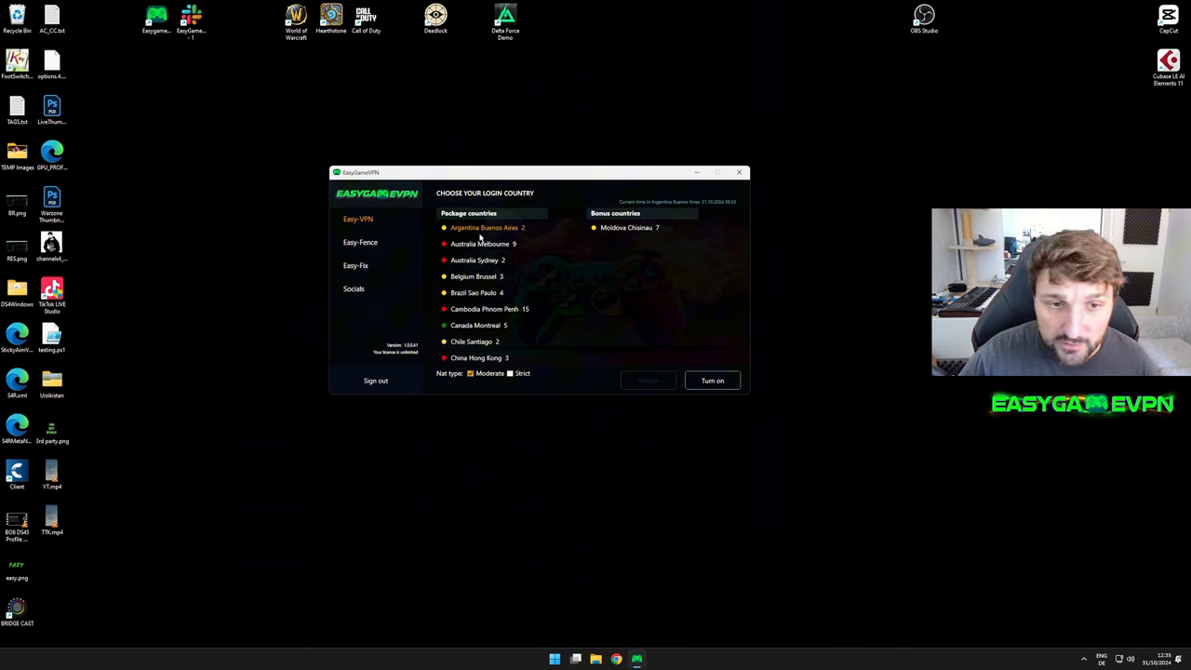
pyautogui.moveTo(472, 384)
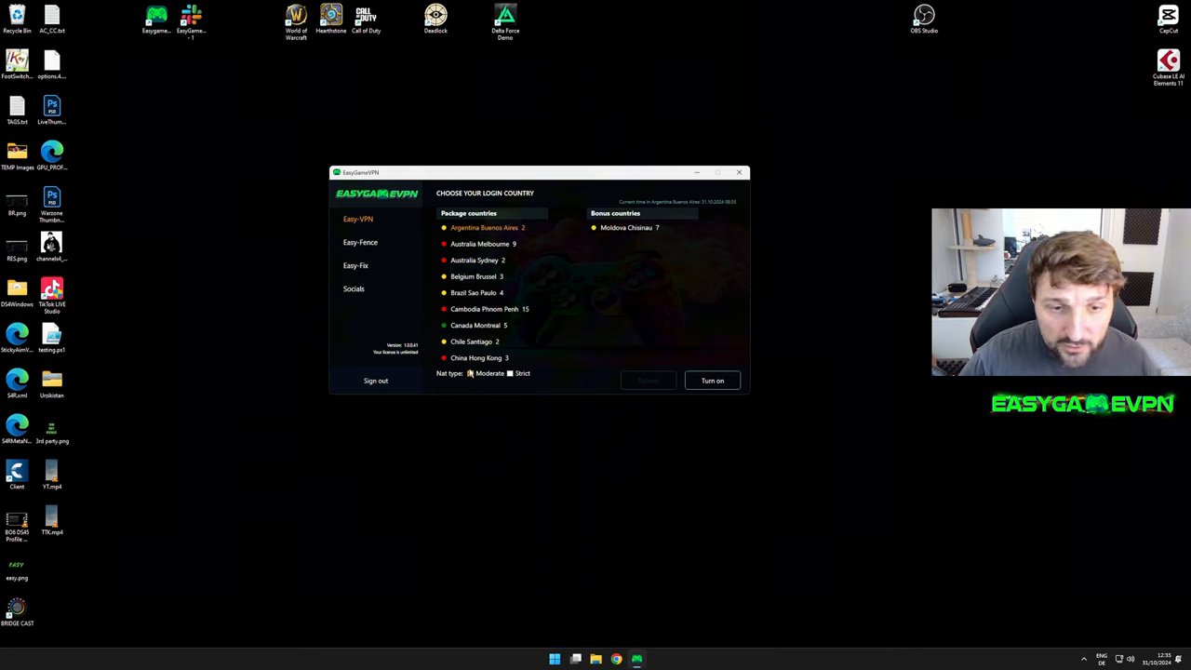
pyautogui.moveTo(447, 375)
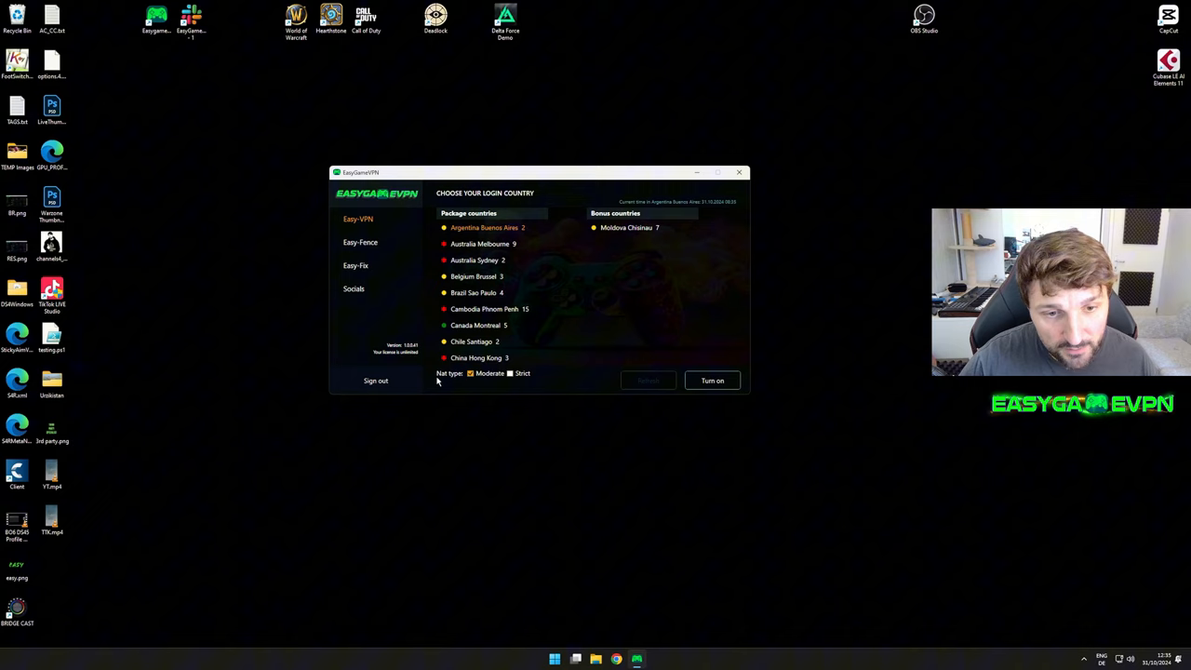
pyautogui.moveTo(495, 379)
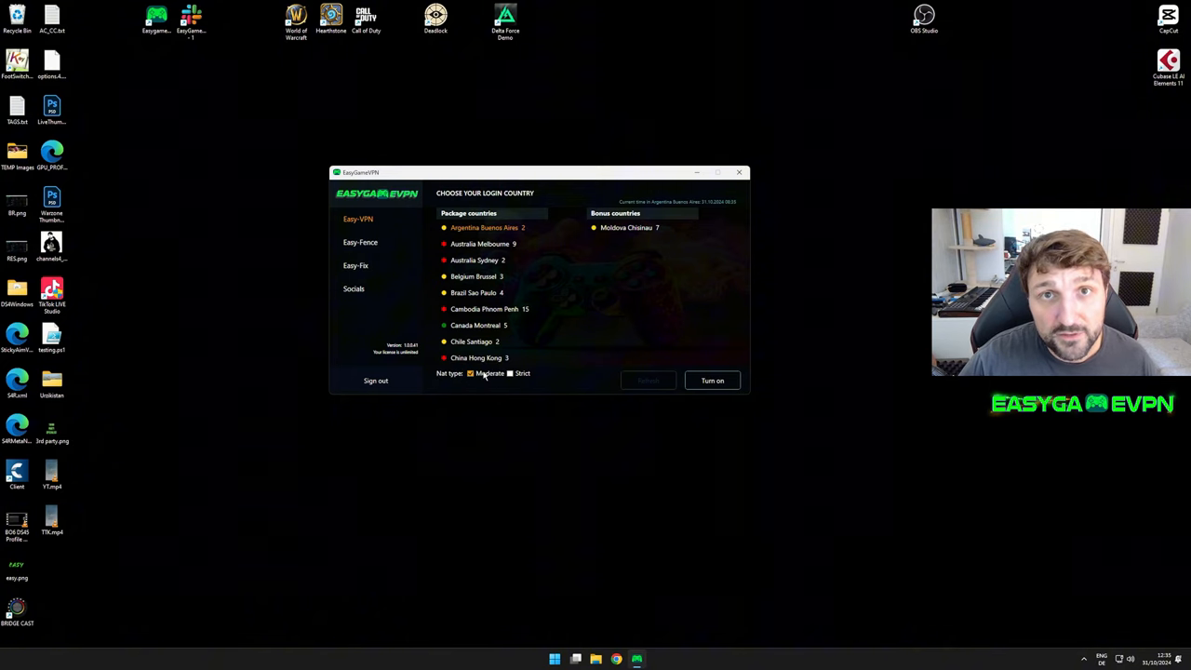
pyautogui.moveTo(469, 395)
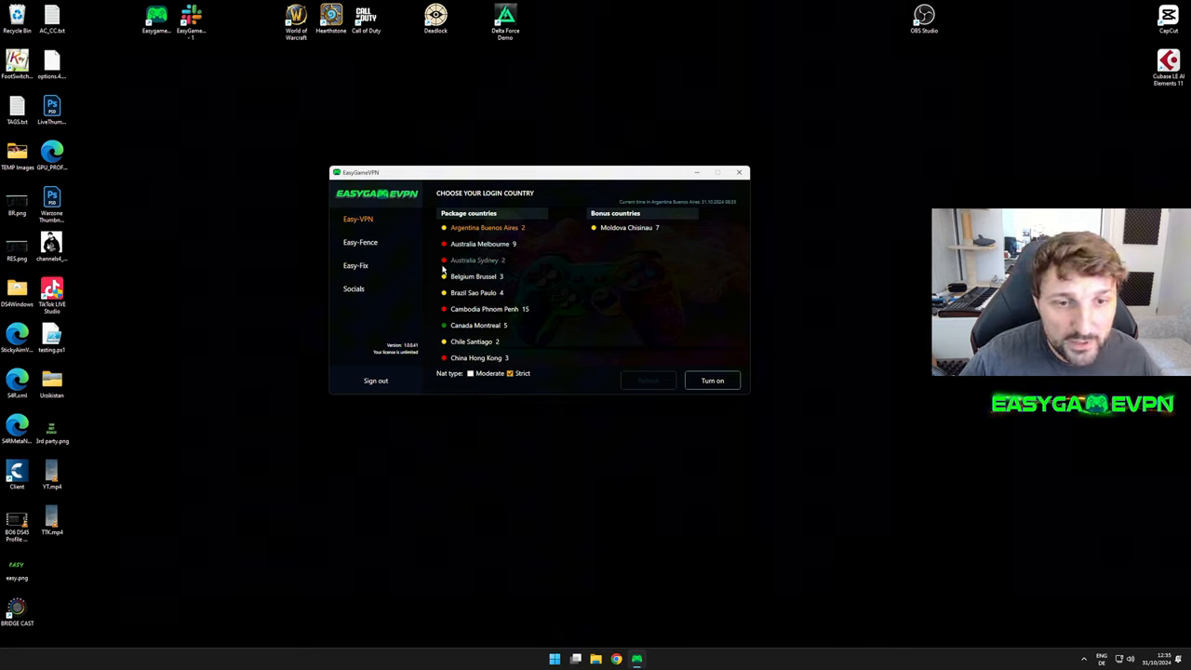
pyautogui.moveTo(477, 261)
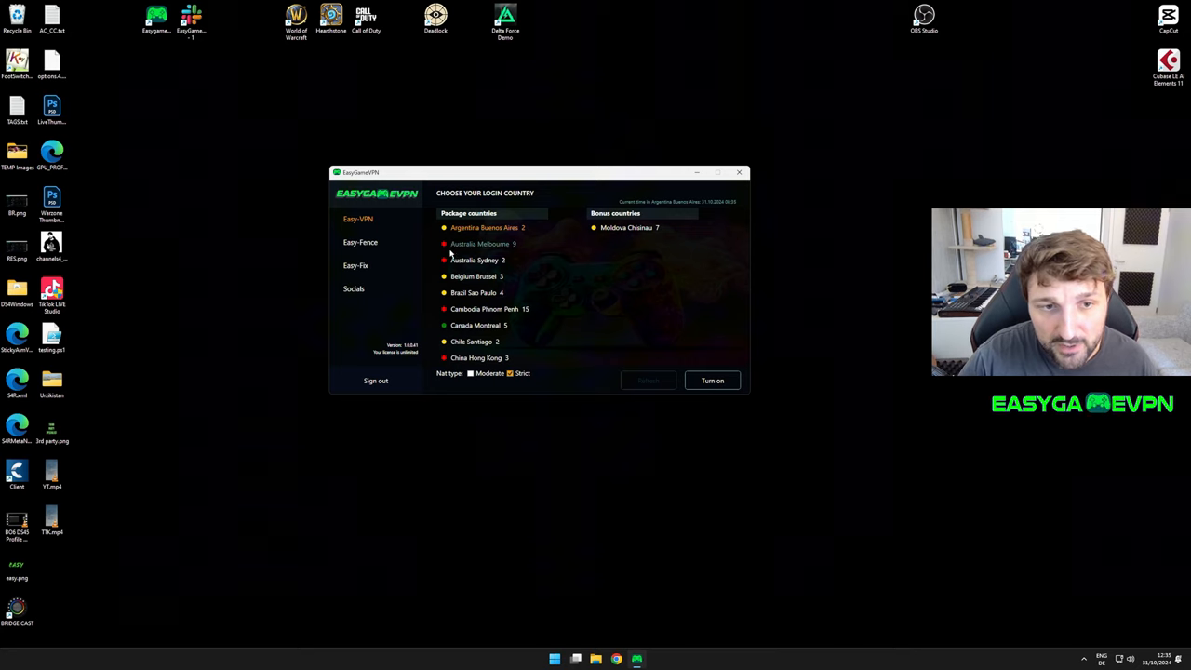
pyautogui.click(475, 324)
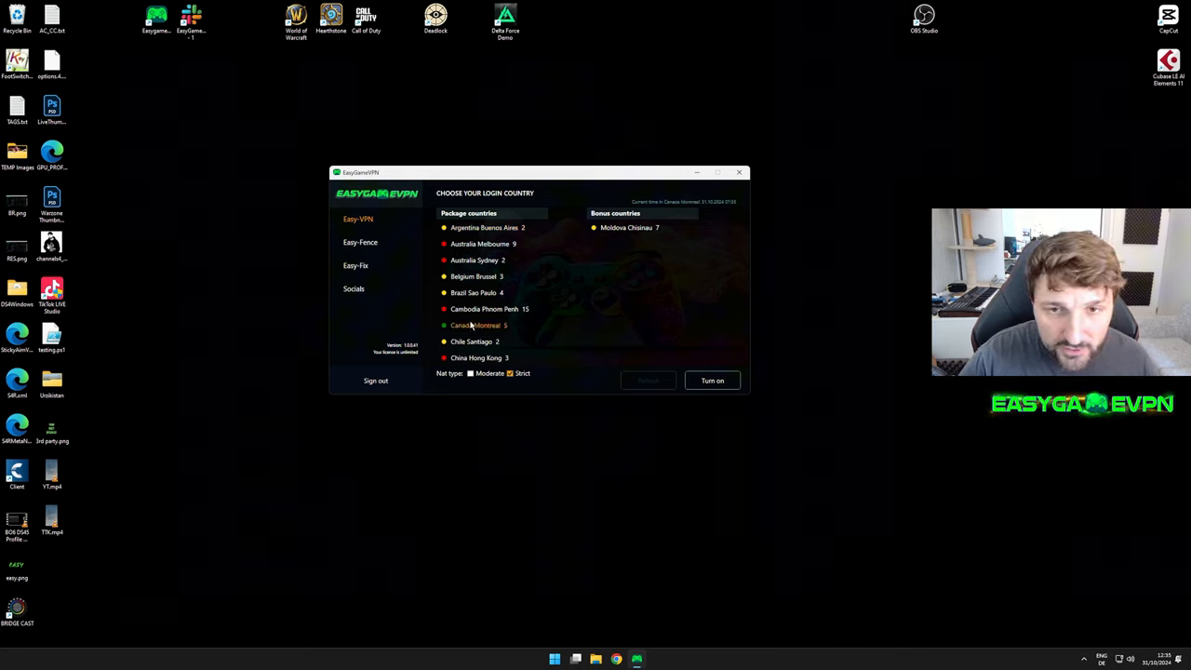
pyautogui.moveTo(722, 198)
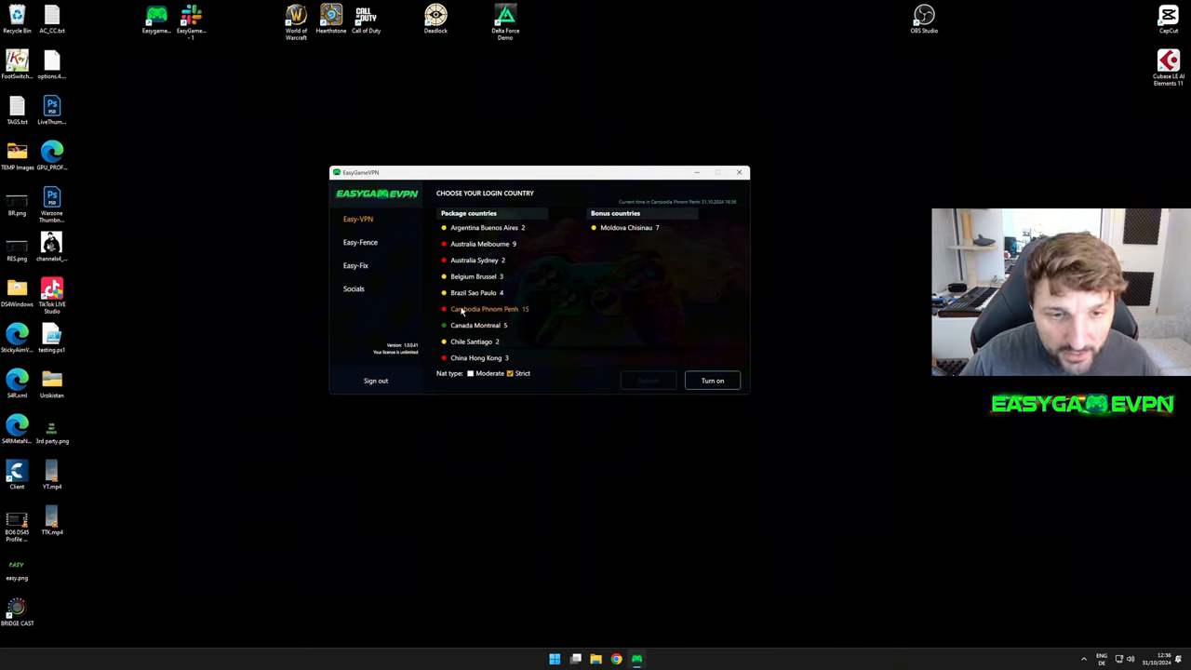
pyautogui.moveTo(436, 313)
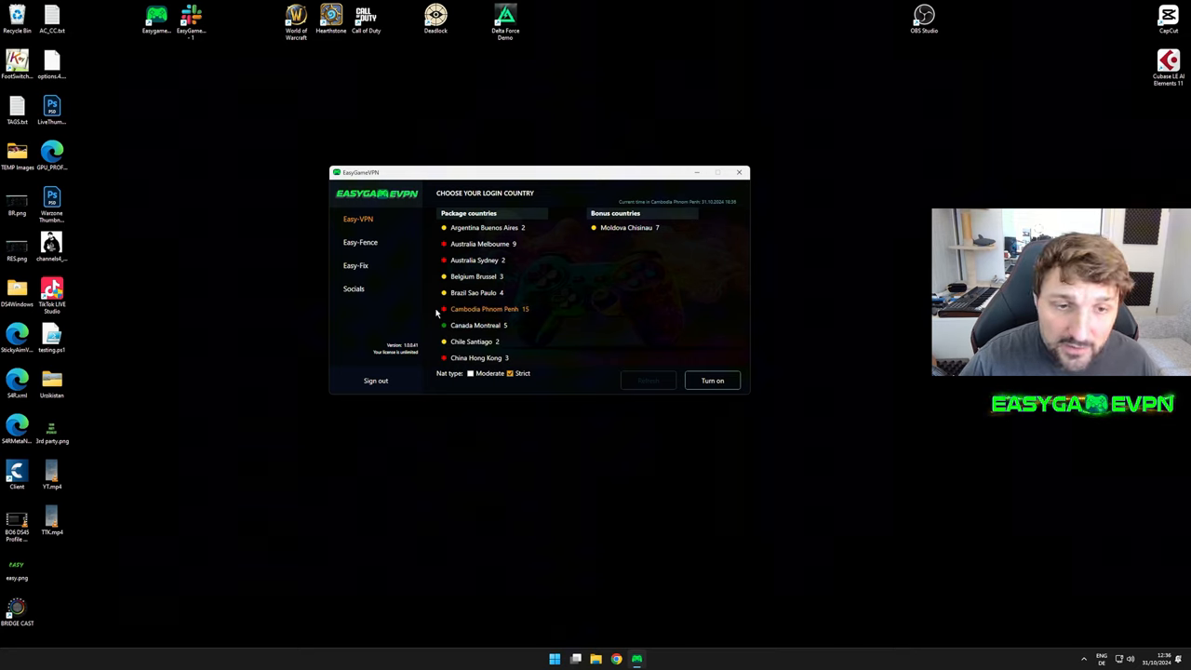
pyautogui.moveTo(463, 328)
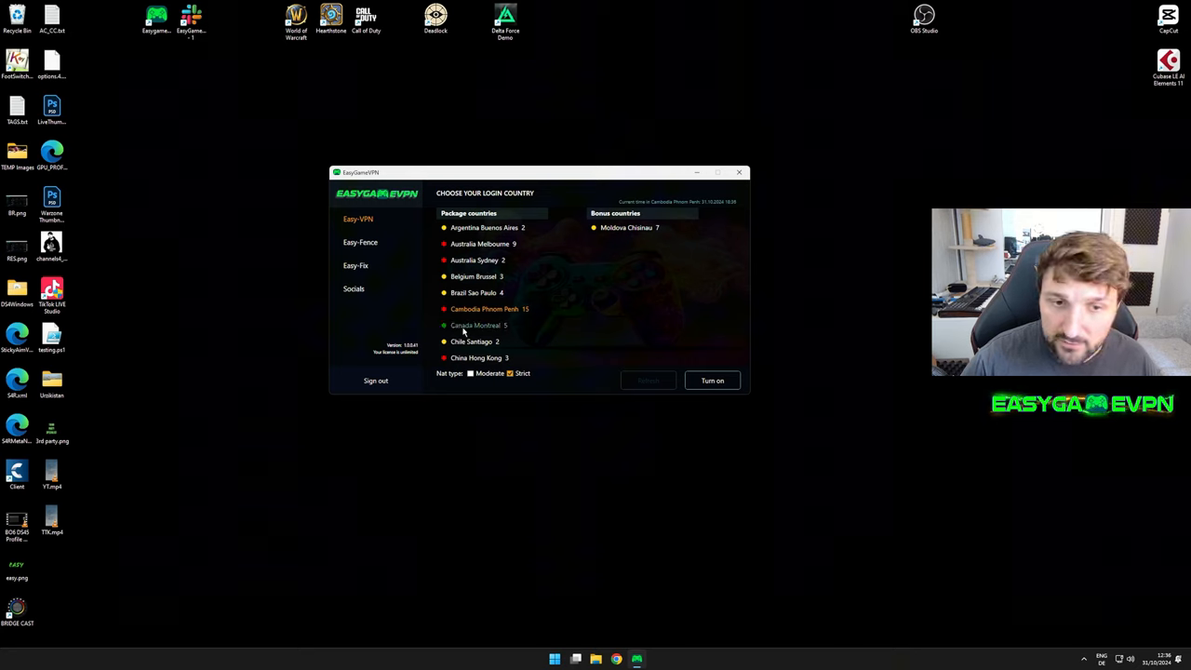
pyautogui.moveTo(456, 331)
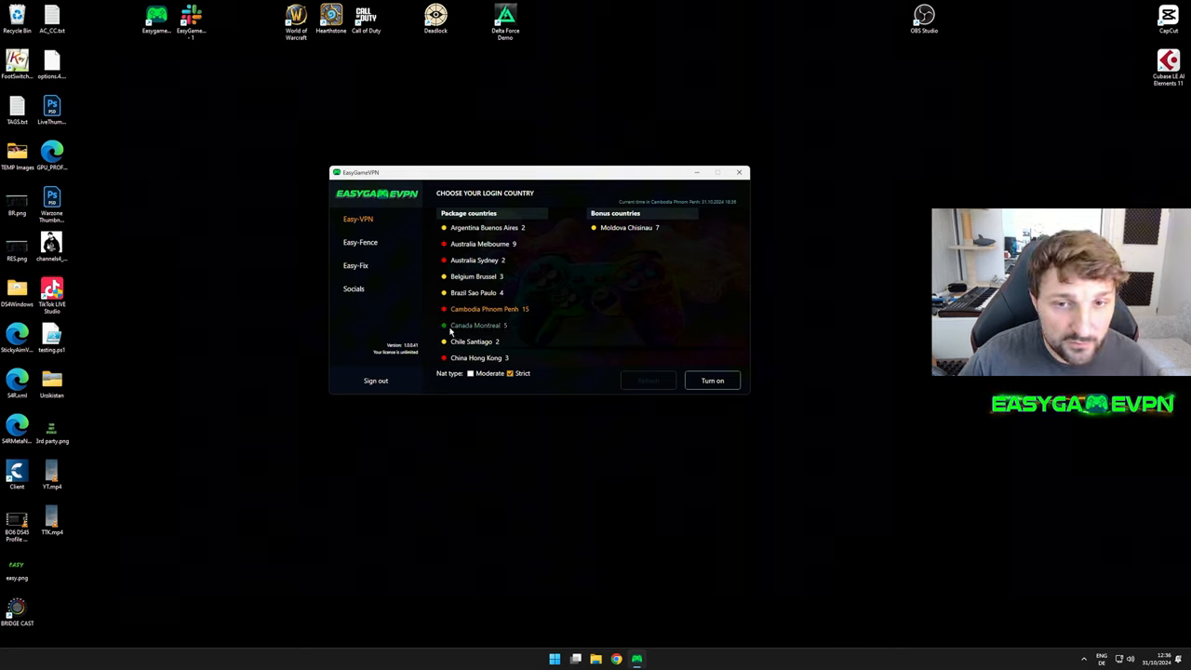
# Step: Select the Australia Sydney line, connect the VPN through it, then turn it off again
pyautogui.click(474, 260)
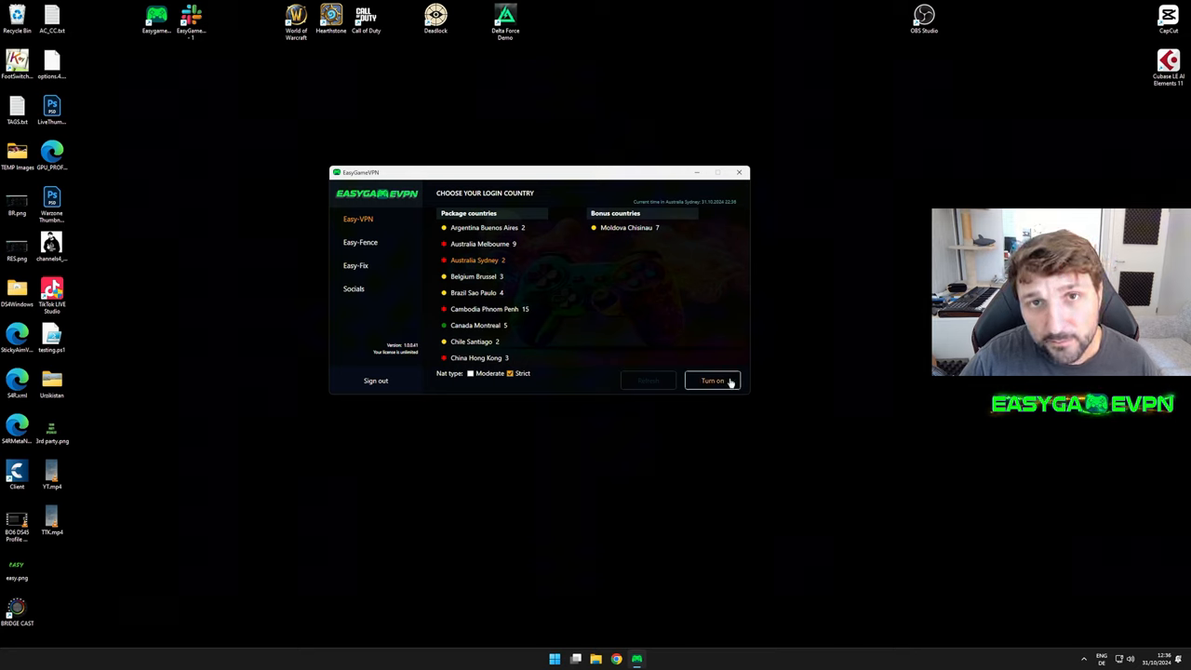
pyautogui.click(712, 380)
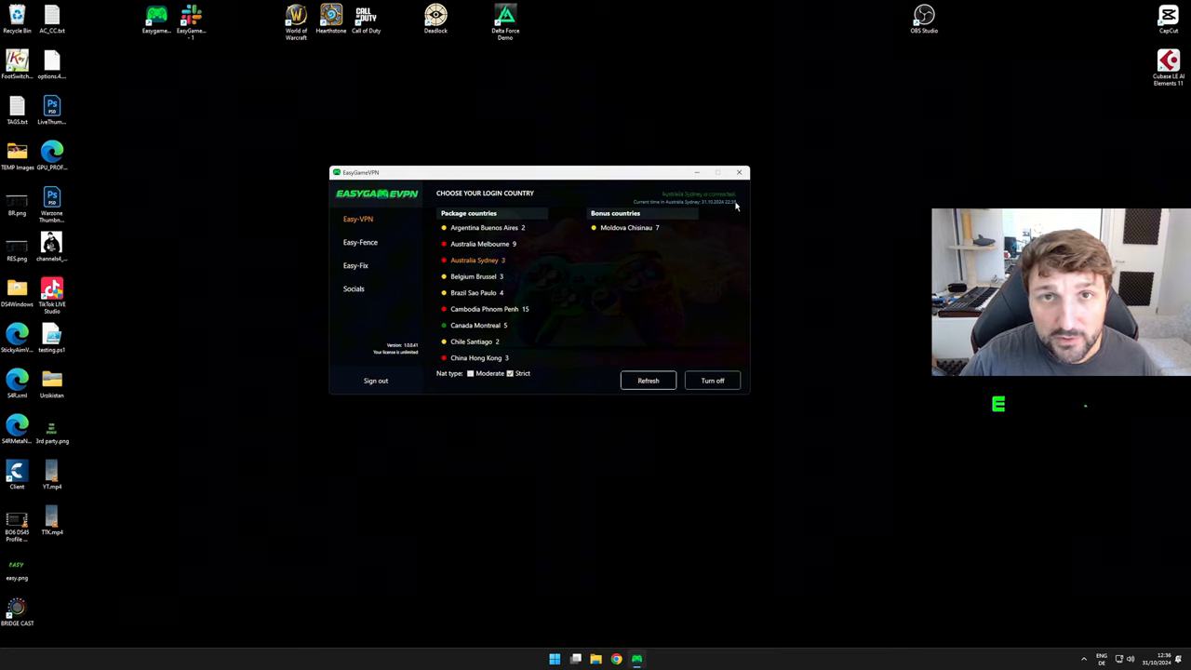
pyautogui.moveTo(501, 328)
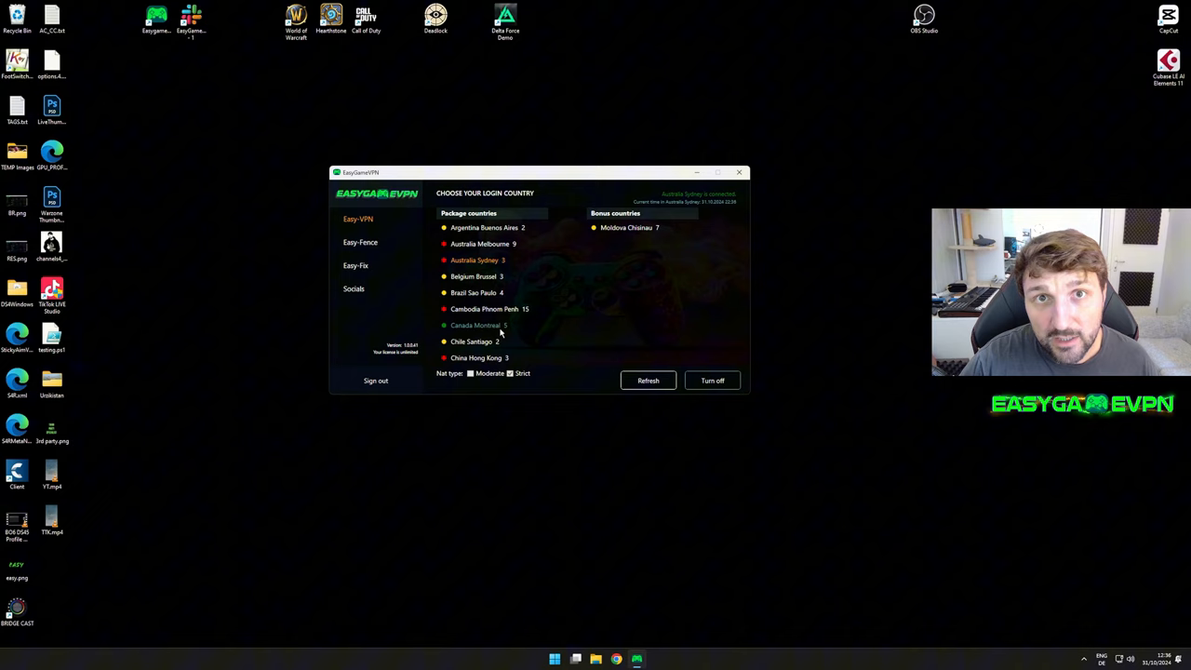
pyautogui.moveTo(715, 320)
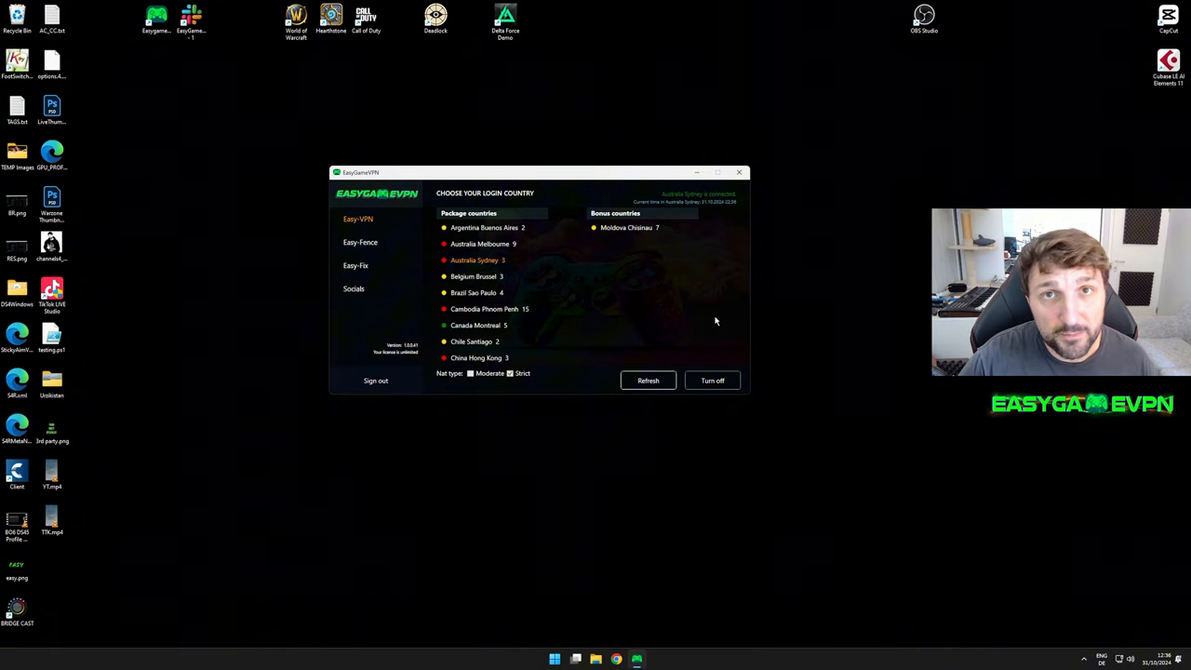
pyautogui.click(710, 379)
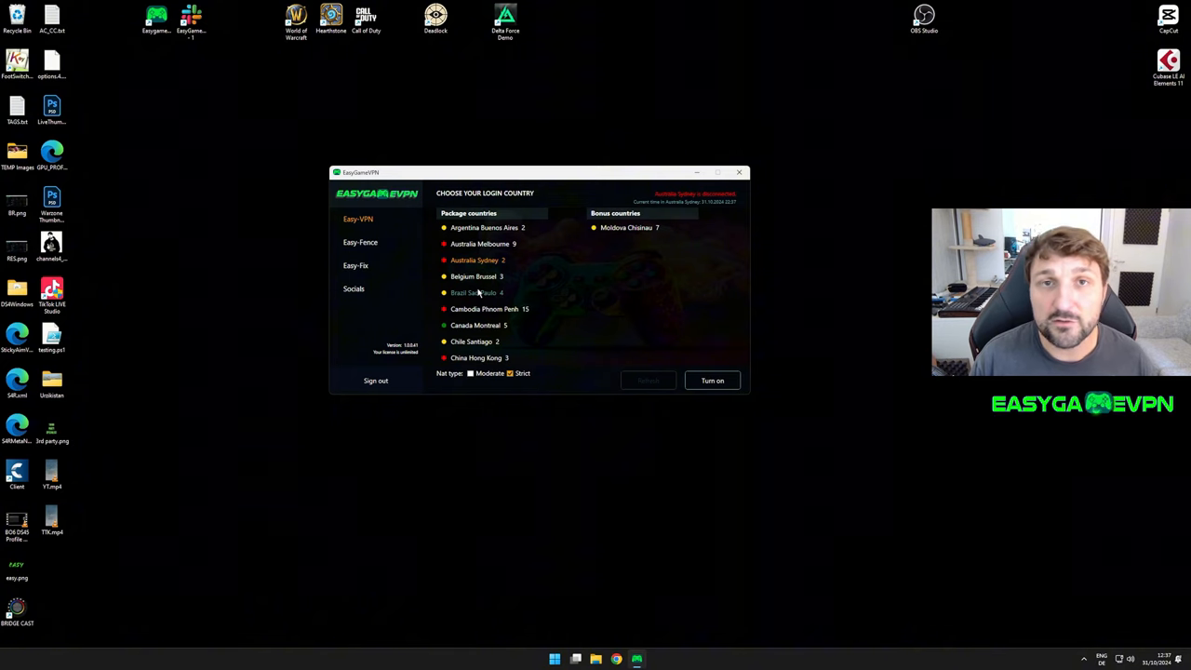
pyautogui.scroll(-3)
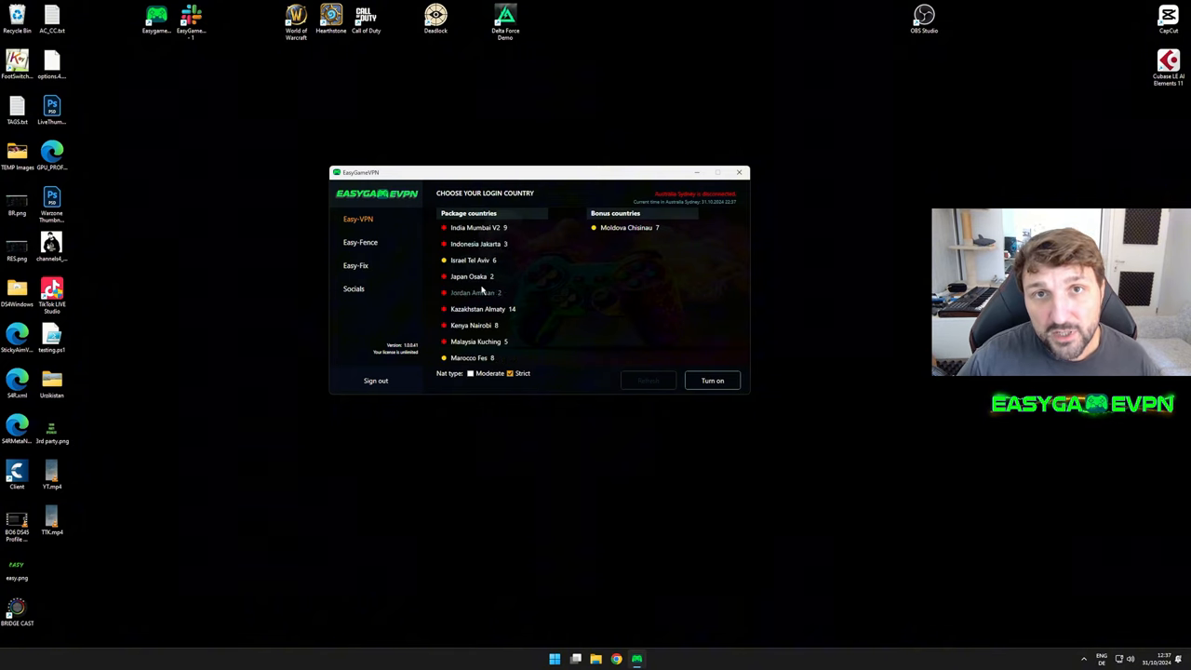
pyautogui.scroll(-3)
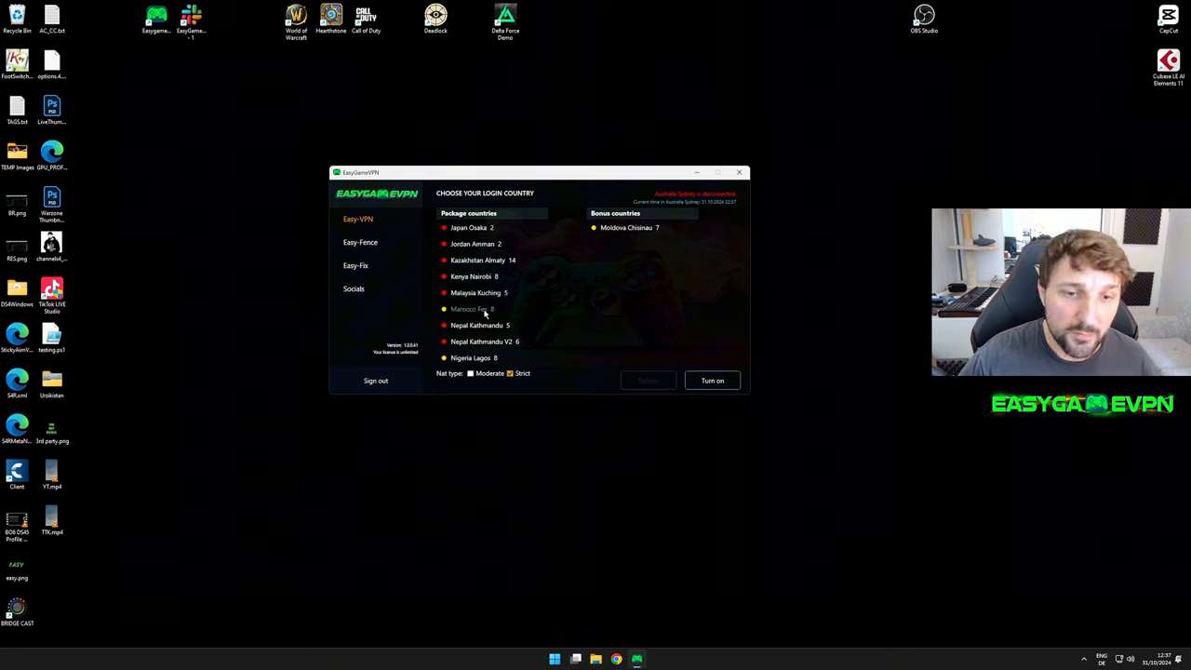
pyautogui.moveTo(473, 268)
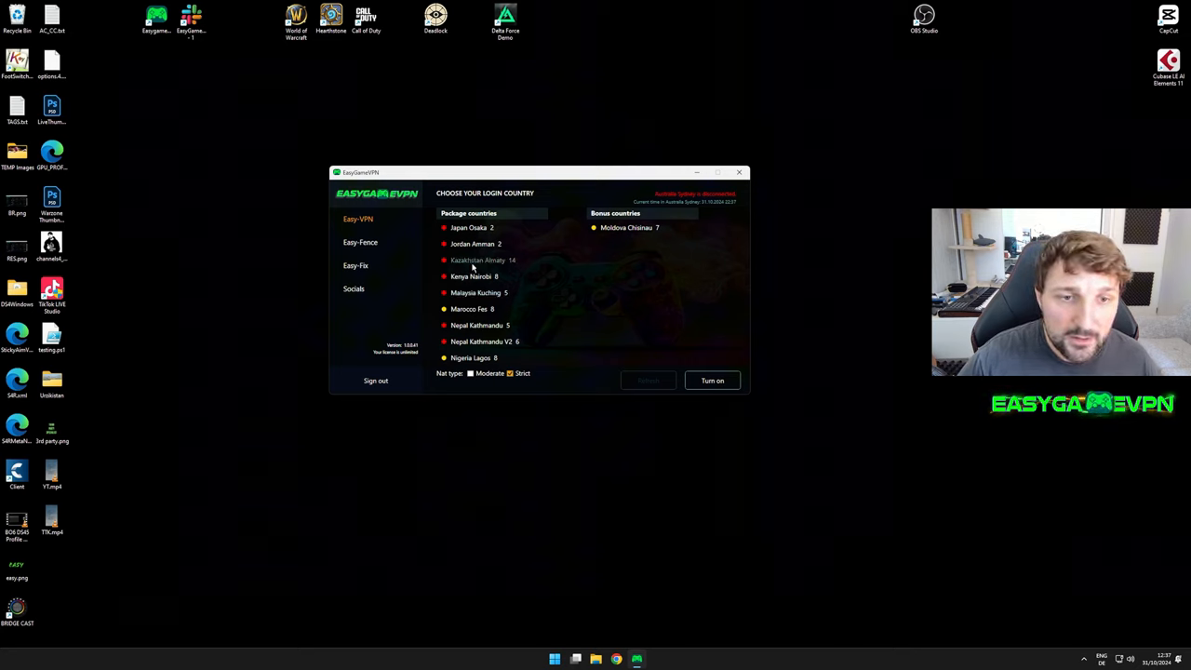
pyautogui.scroll(-3)
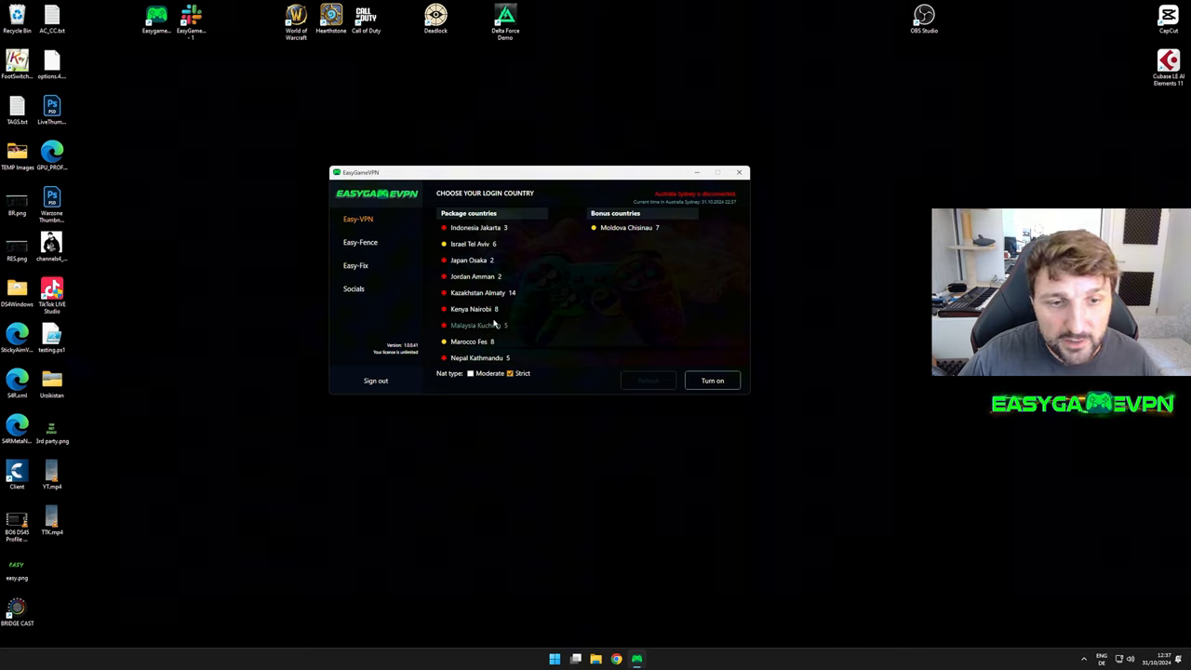
pyautogui.scroll(3)
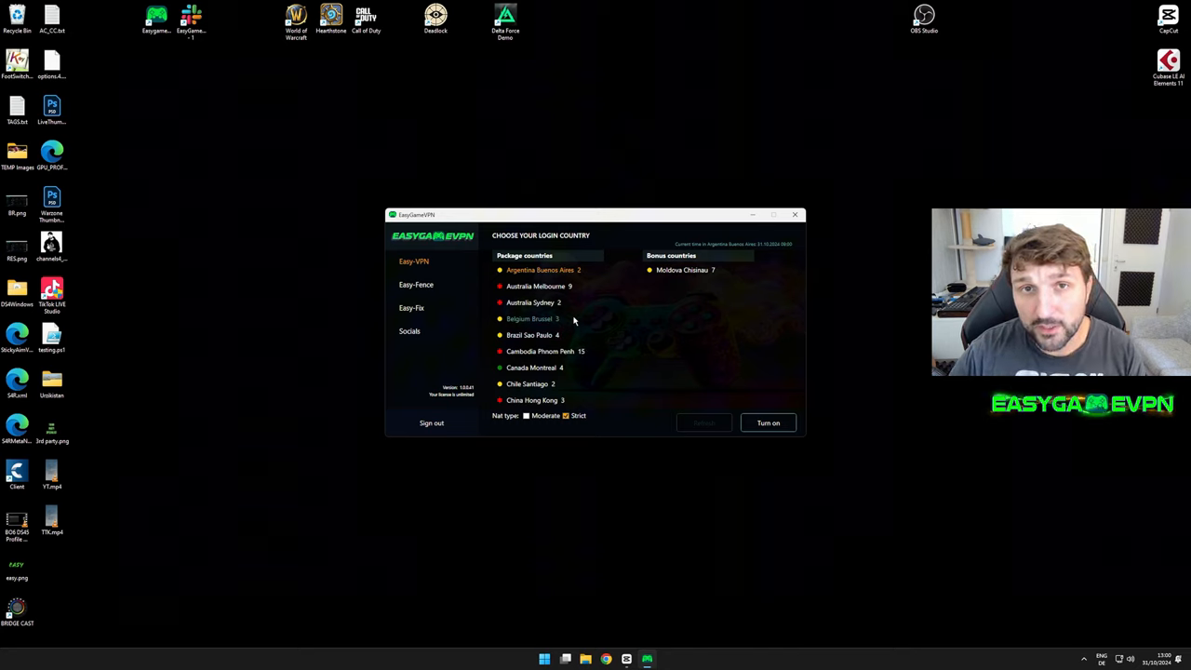
pyautogui.scroll(-3)
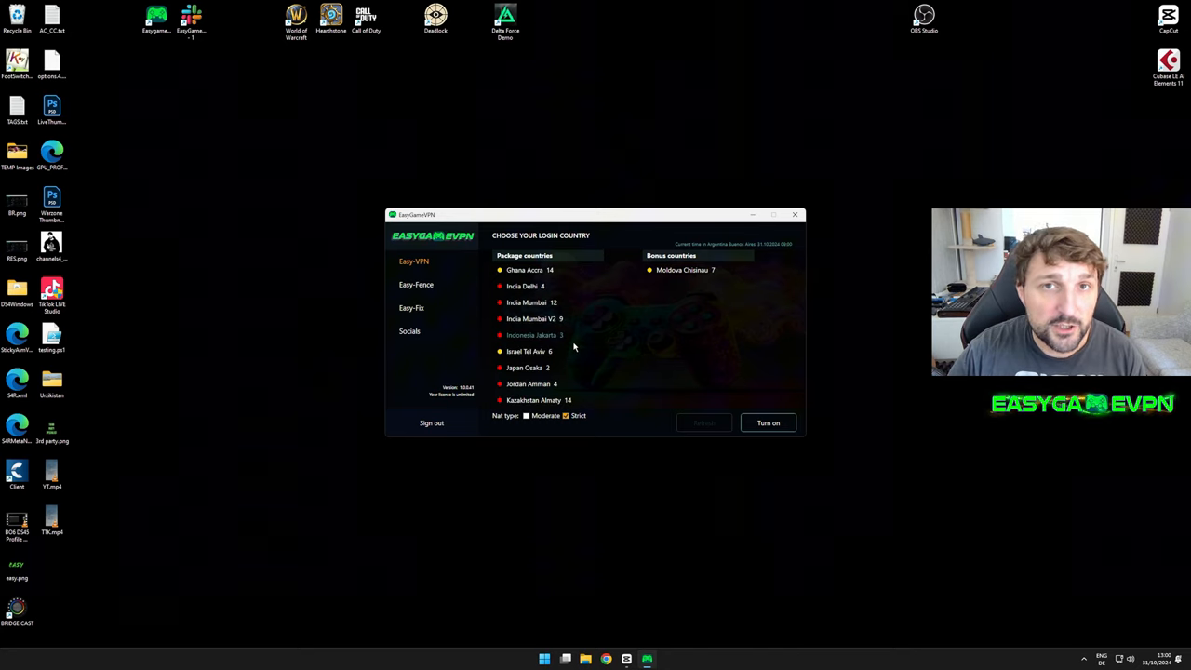
pyautogui.moveTo(577, 333)
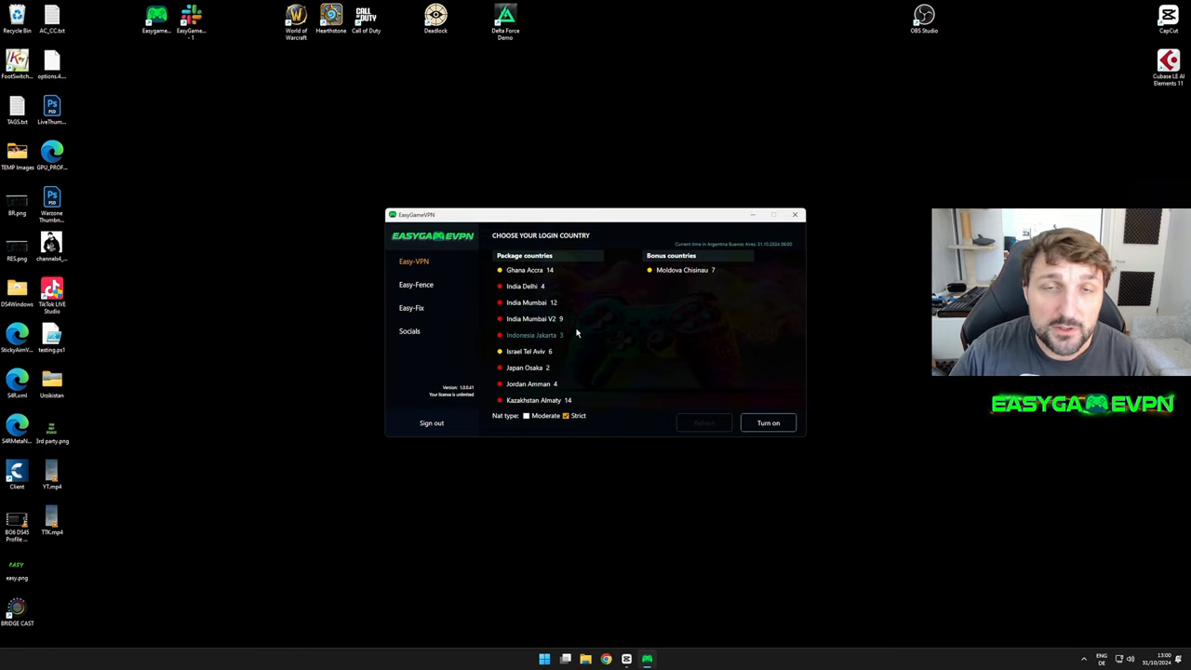
pyautogui.click(417, 284)
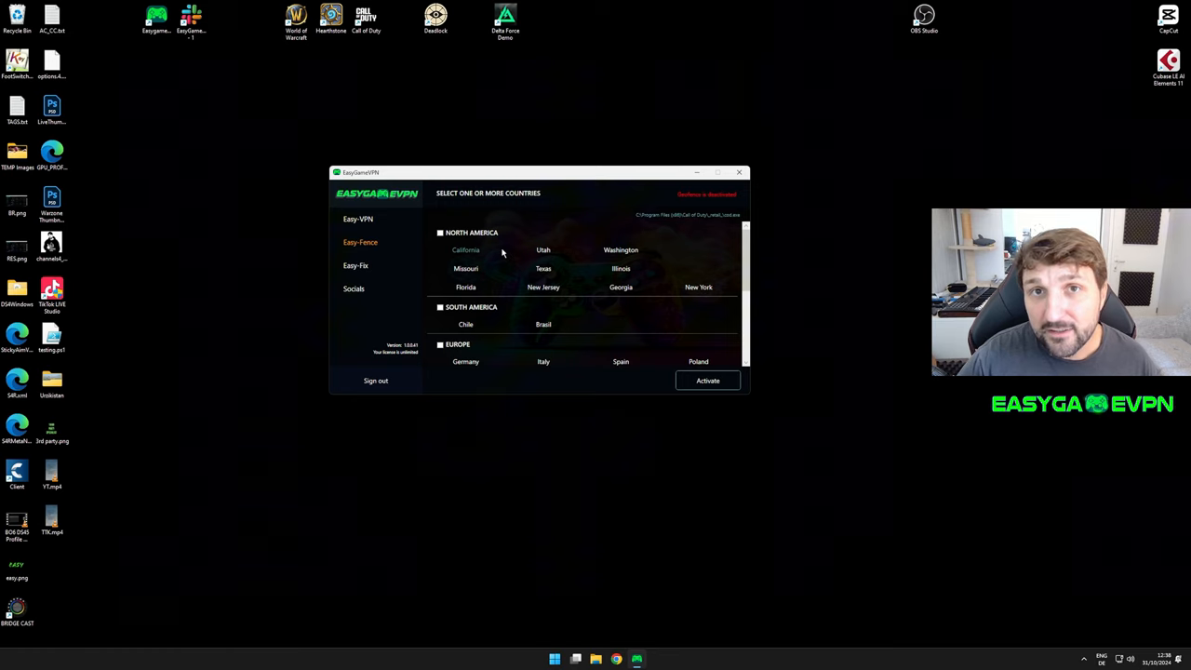
pyautogui.moveTo(517, 253)
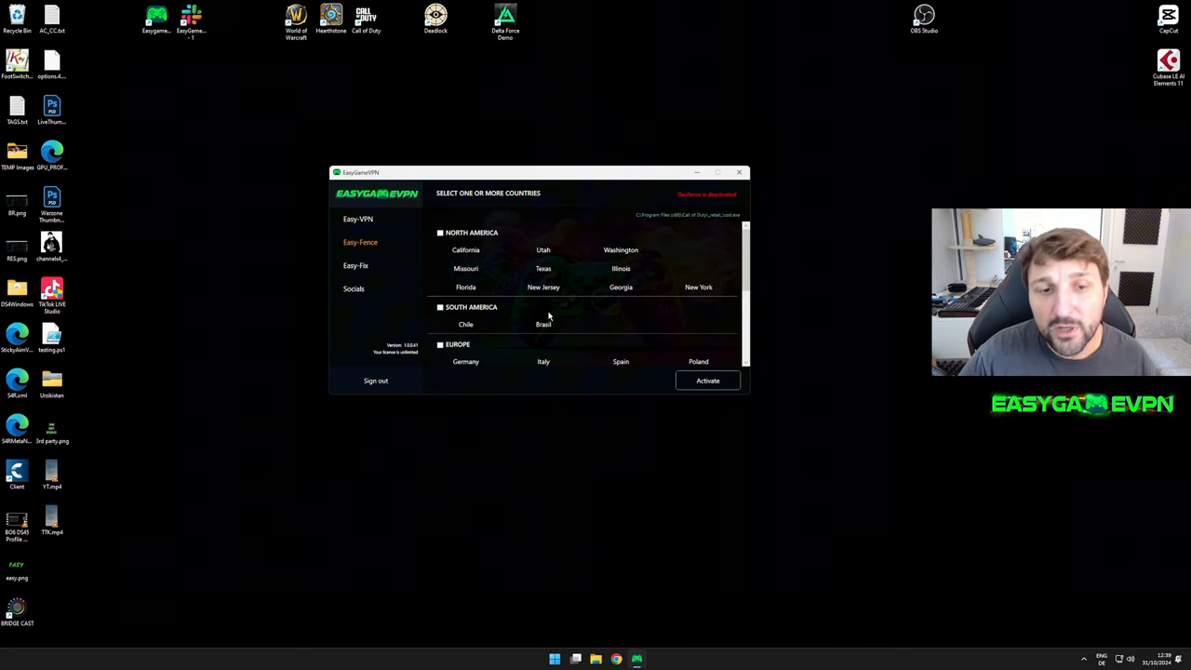
# Step: Activate the selected Easy-Fence regions (Italy, Luxembourg, Netherlands) from the region list
pyautogui.scroll(-3)
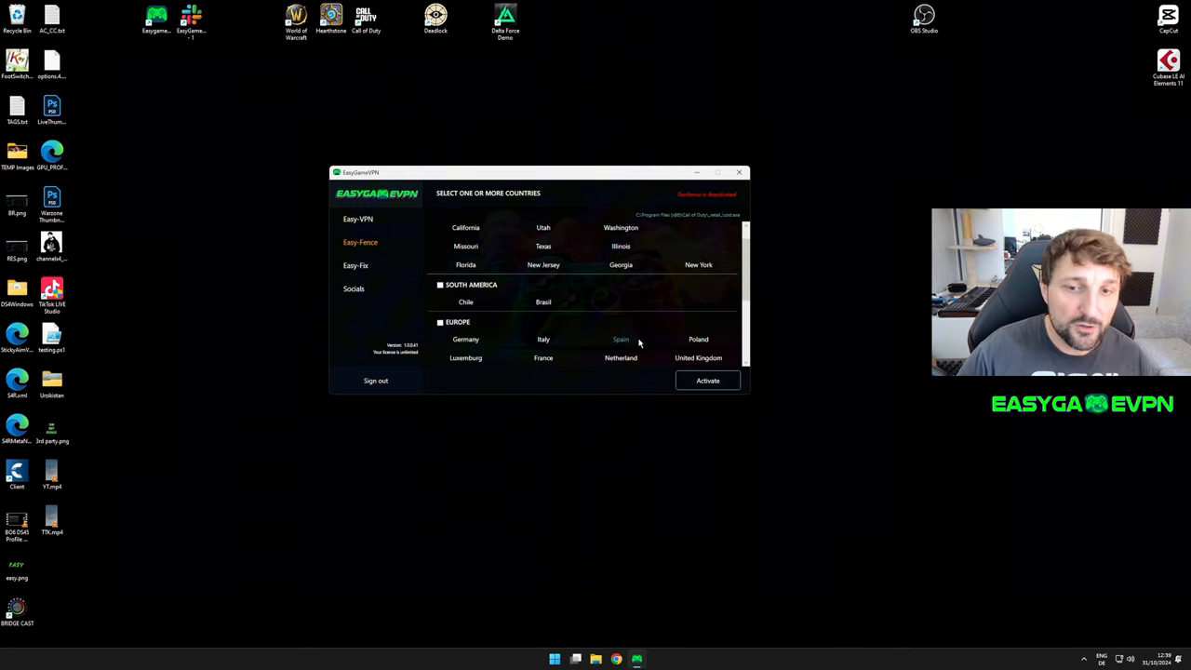
pyautogui.scroll(-3)
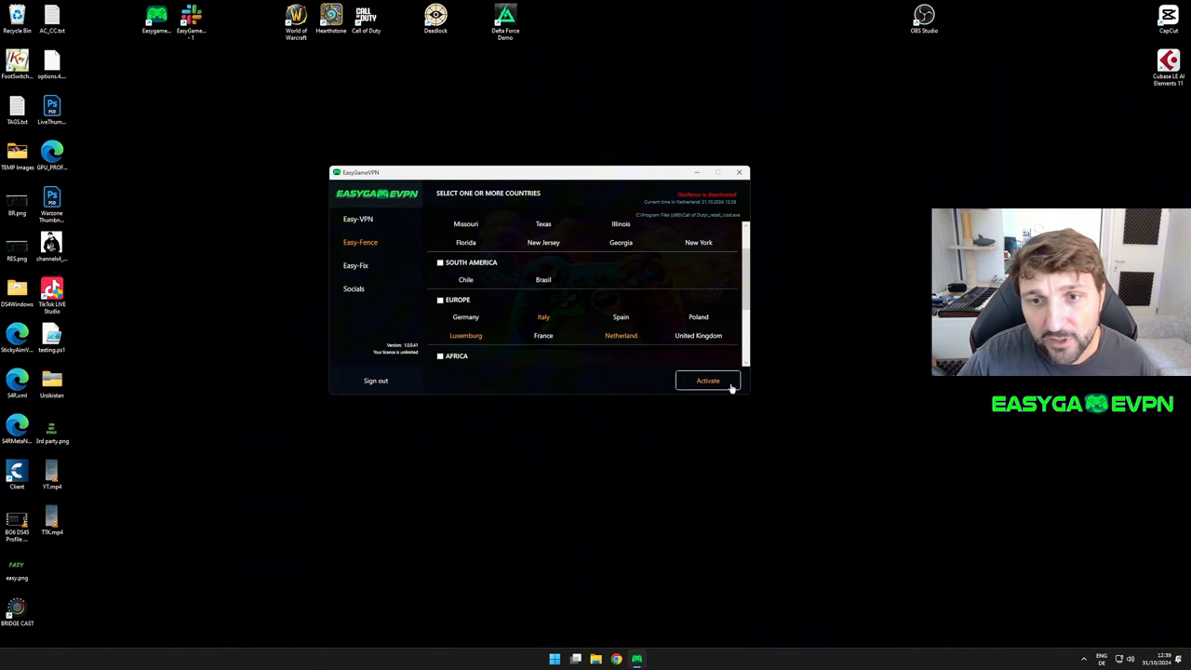
pyautogui.click(707, 379)
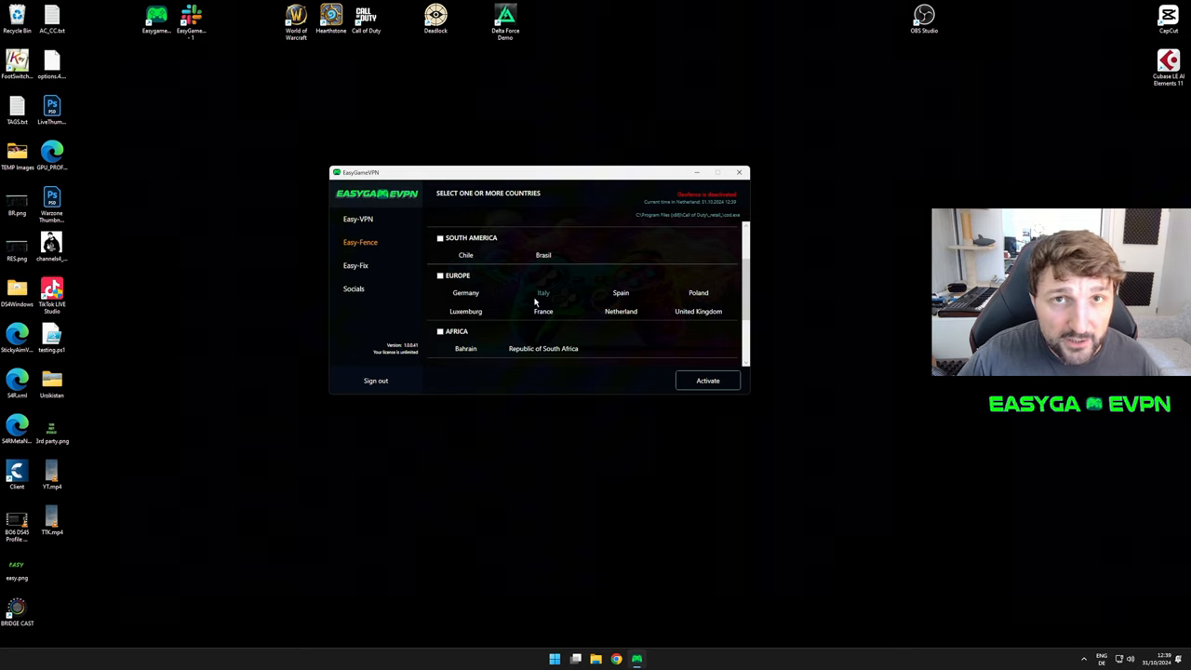
pyautogui.scroll(-3)
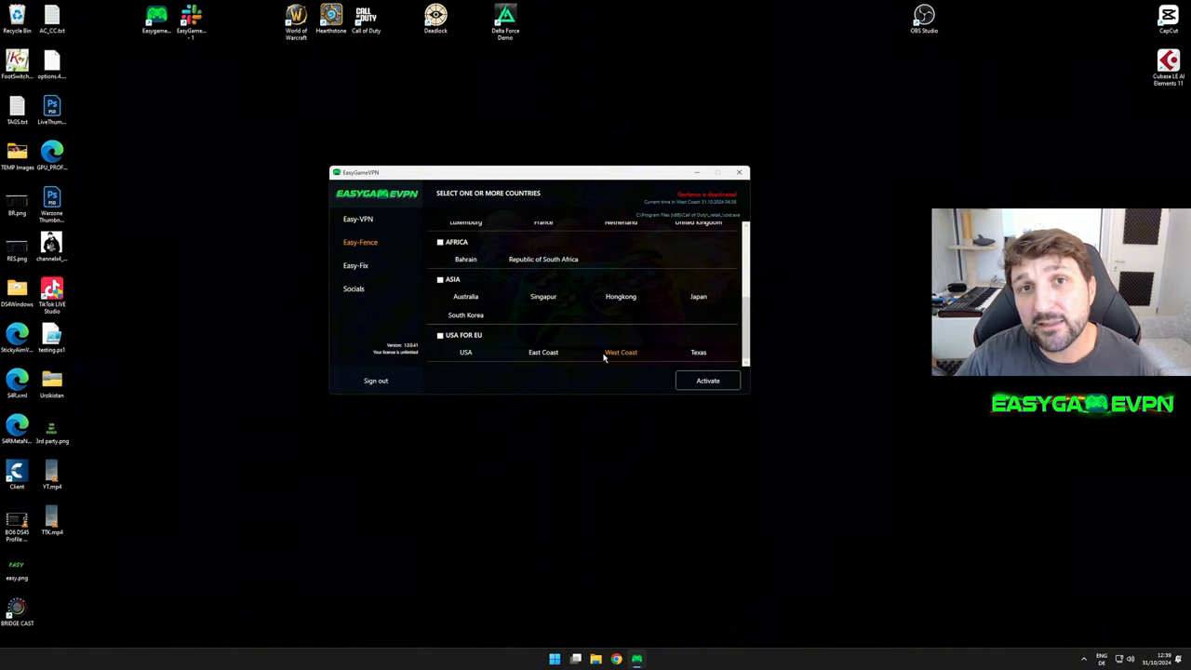
pyautogui.moveTo(544, 352)
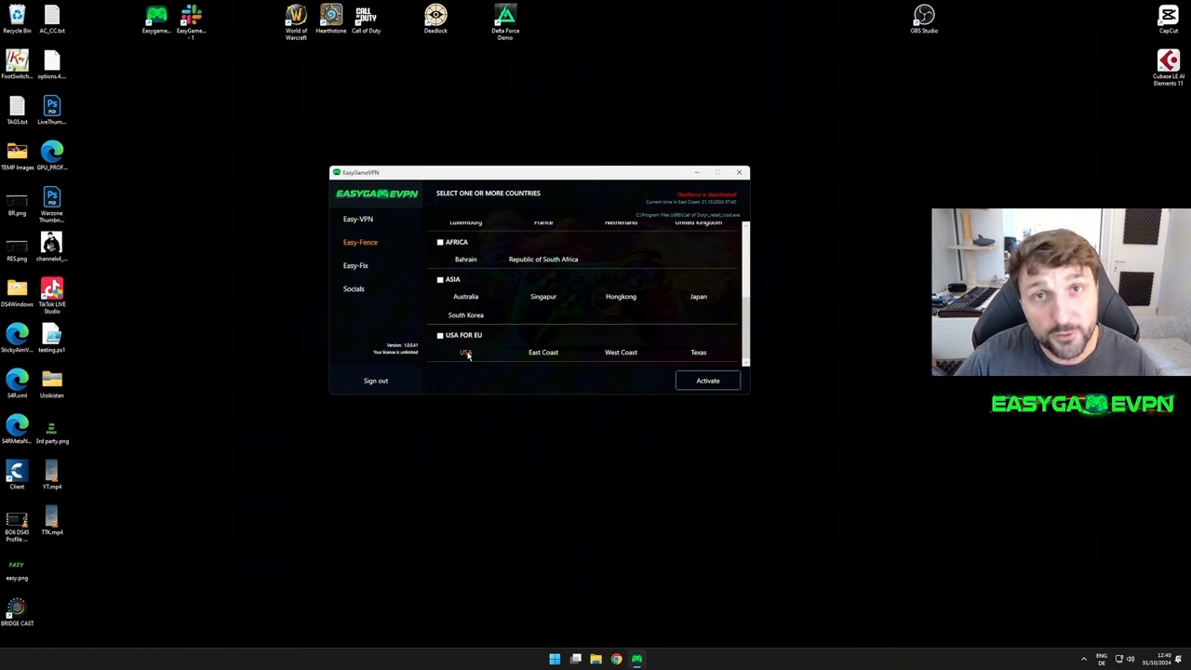
pyautogui.moveTo(473, 357)
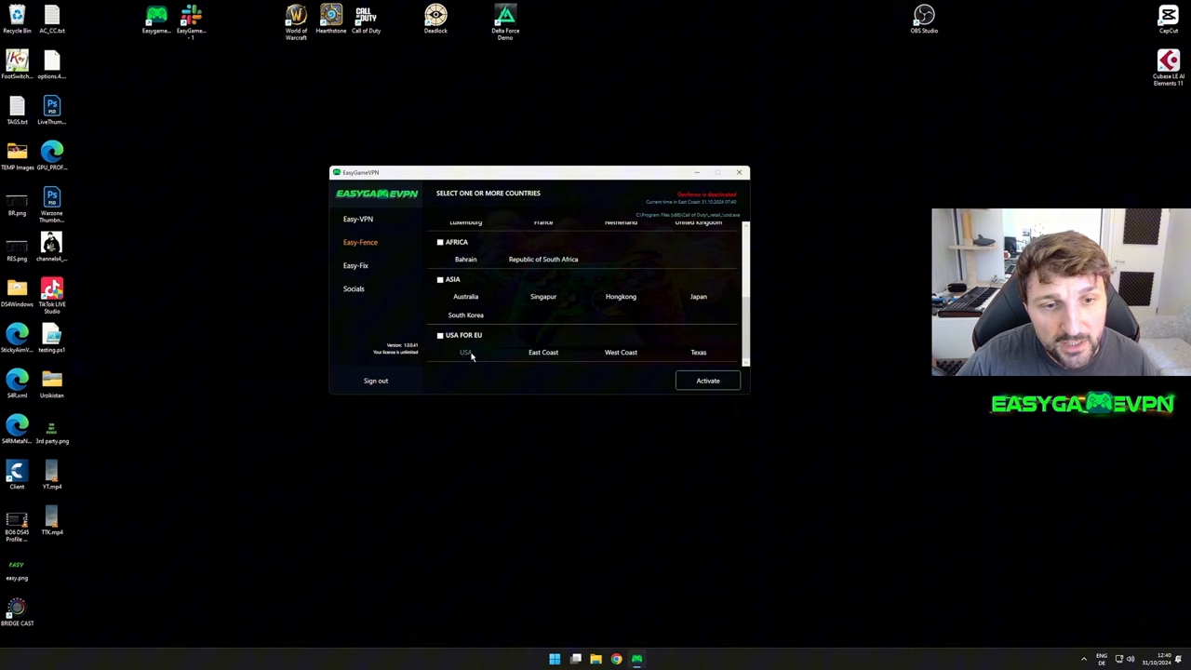
pyautogui.scroll(3)
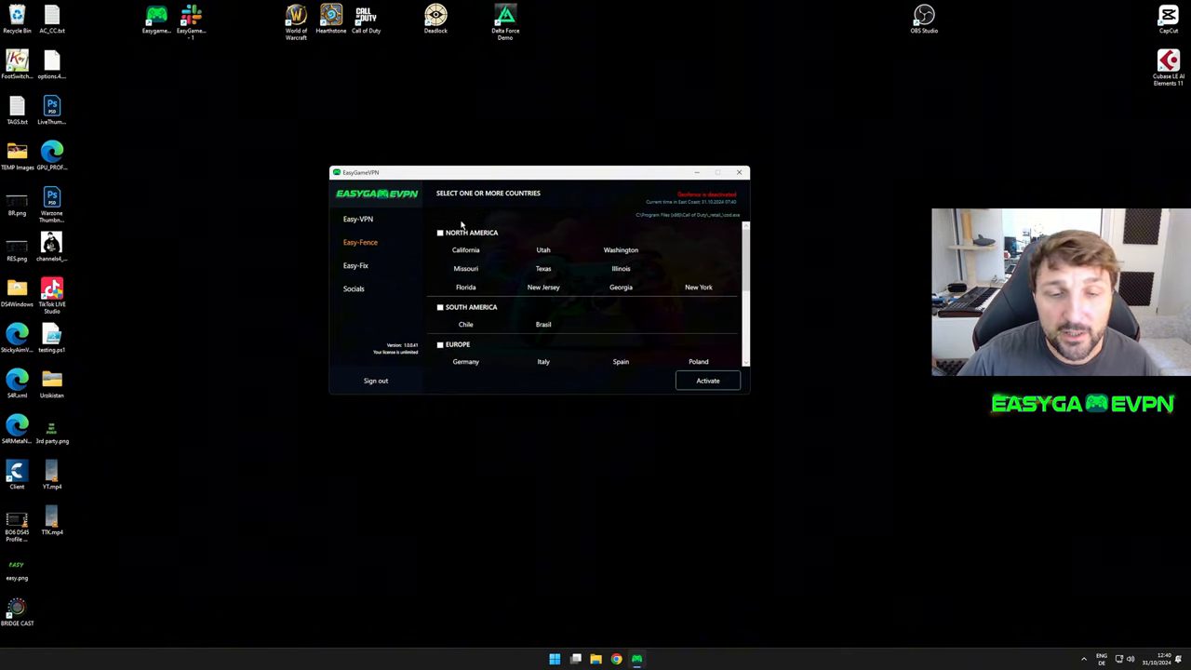
pyautogui.scroll(-3)
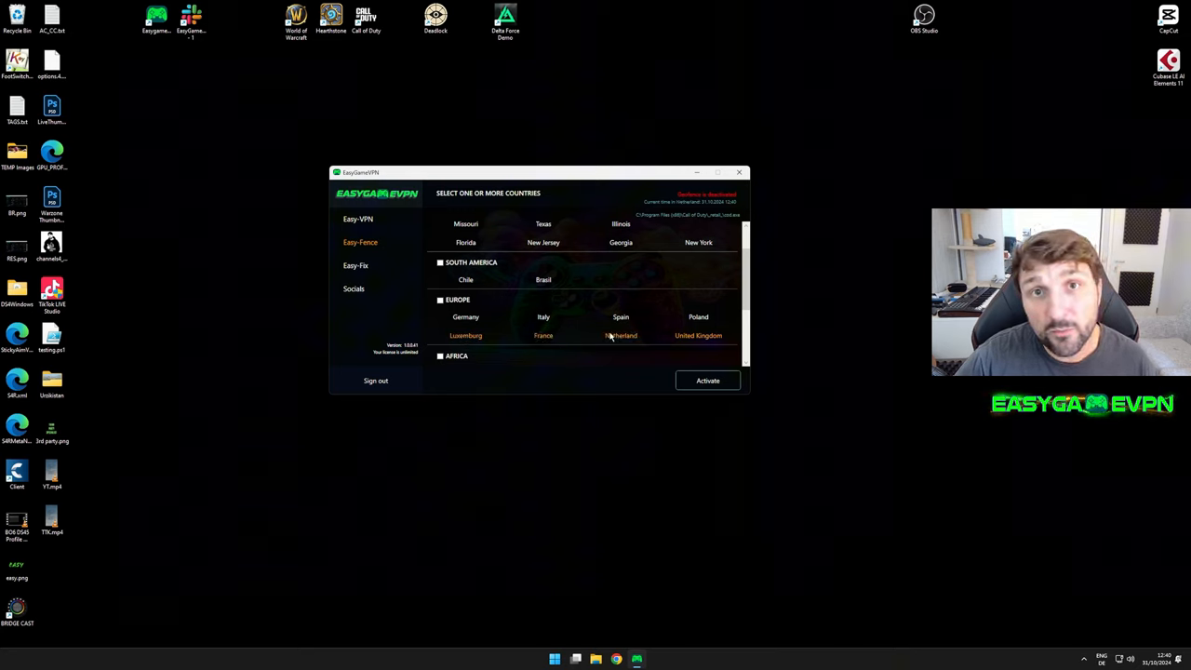
pyautogui.moveTo(670, 351)
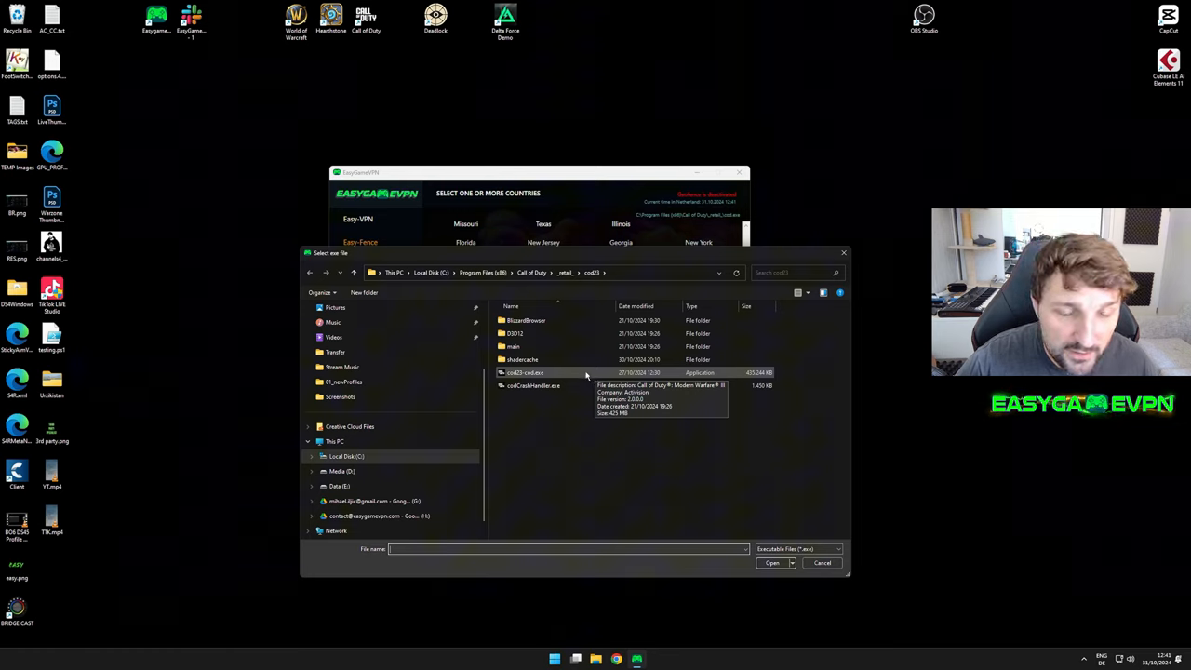
pyautogui.moveTo(562, 376)
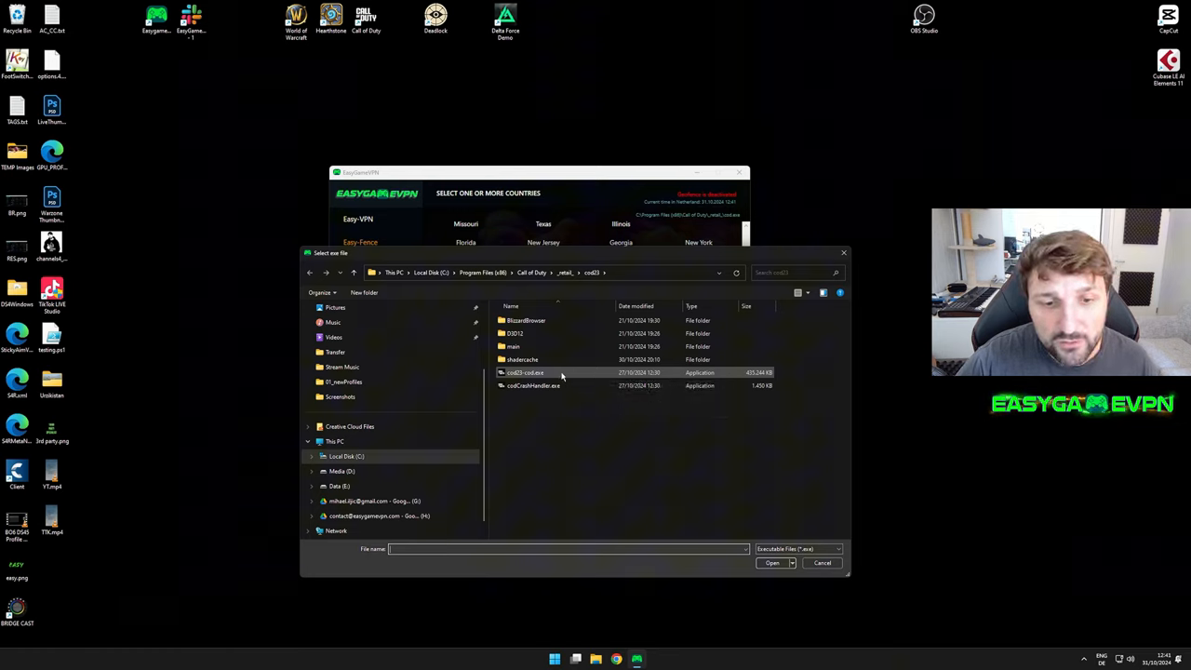
# Step: Choose the cod executable from the Call of Duty folder in the file picker
pyautogui.click(525, 372)
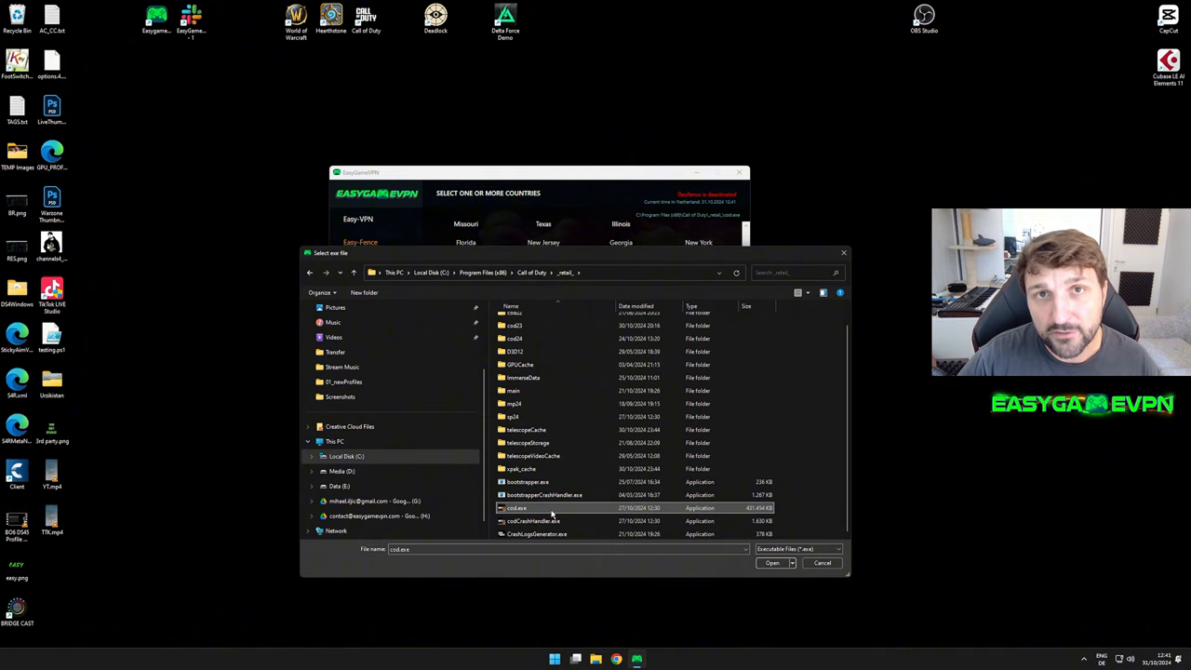
pyautogui.moveTo(555, 512)
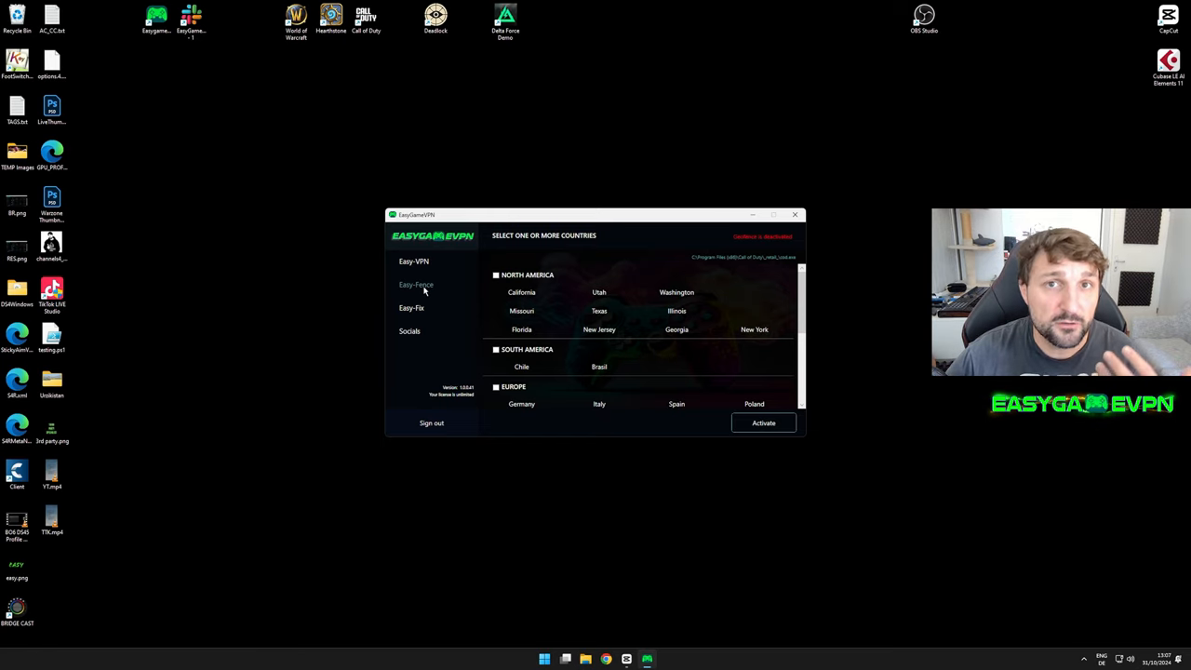
pyautogui.click(413, 260)
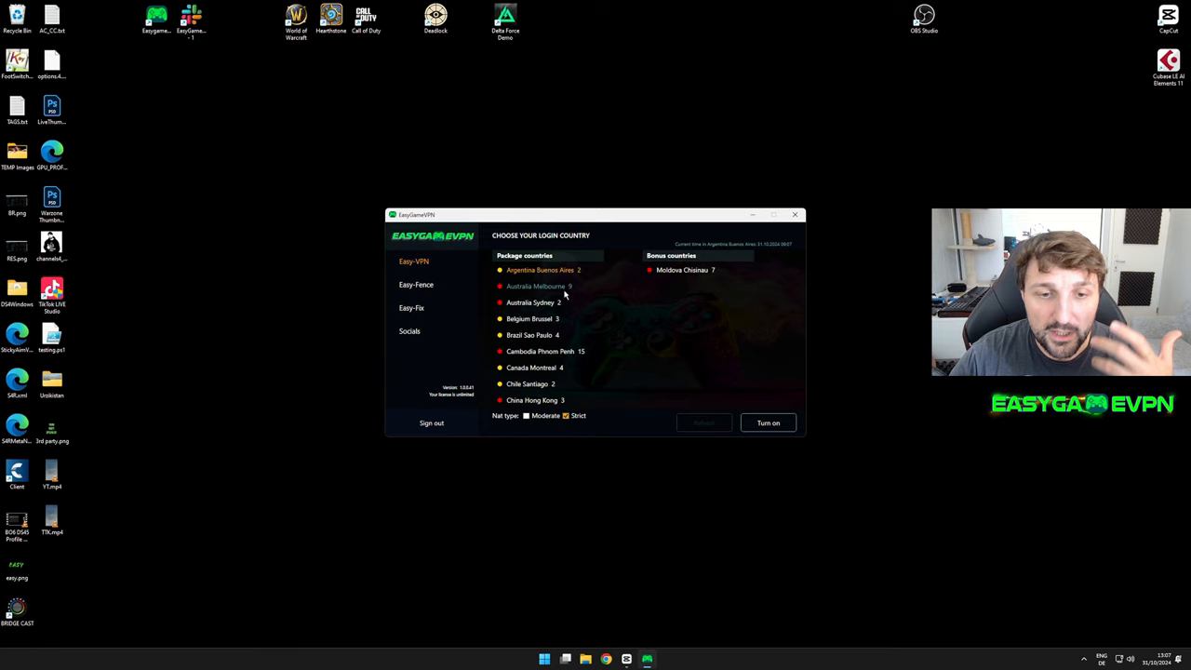
pyautogui.moveTo(536, 301)
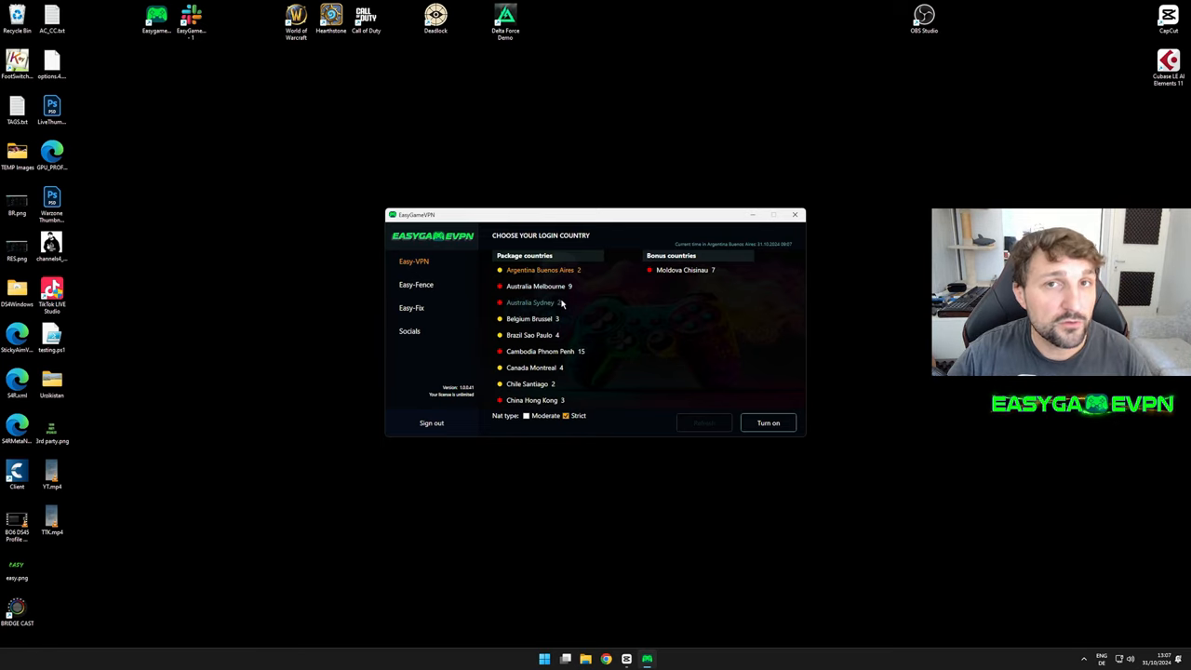
pyautogui.click(417, 284)
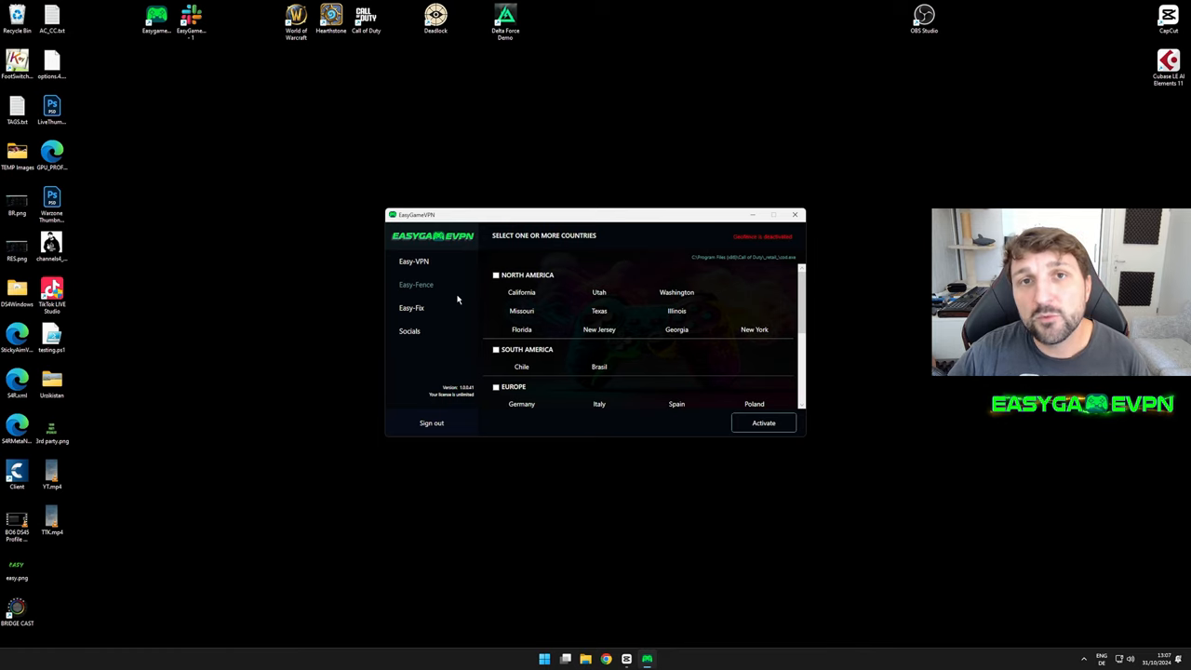
pyautogui.moveTo(462, 291)
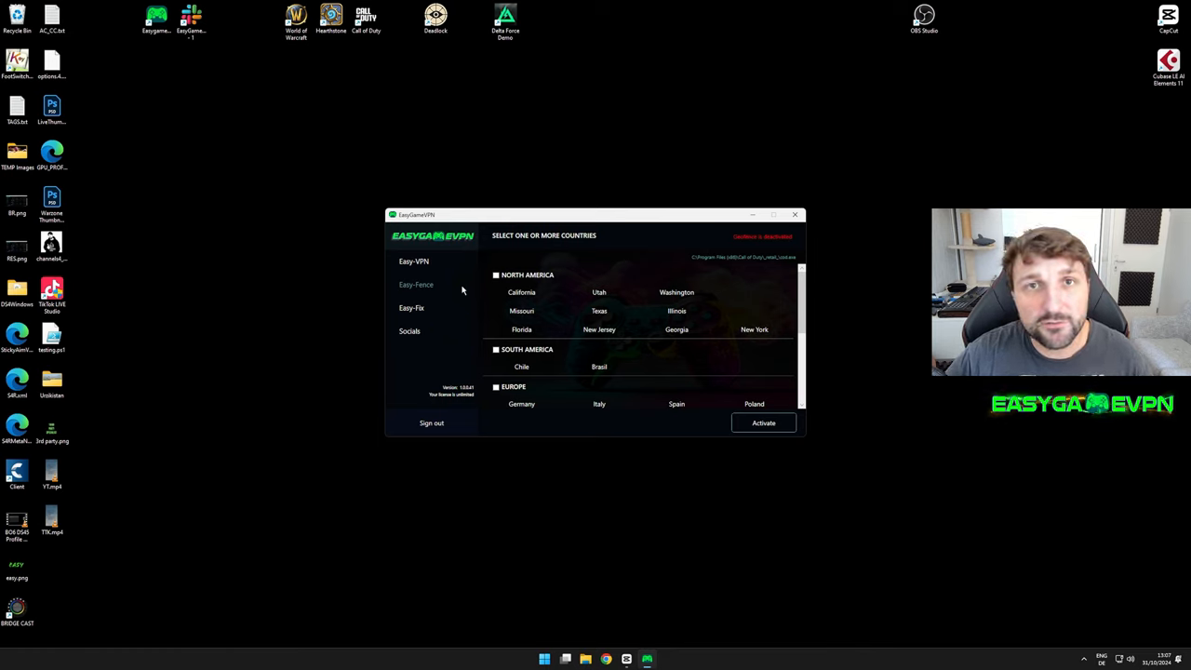
pyautogui.moveTo(457, 279)
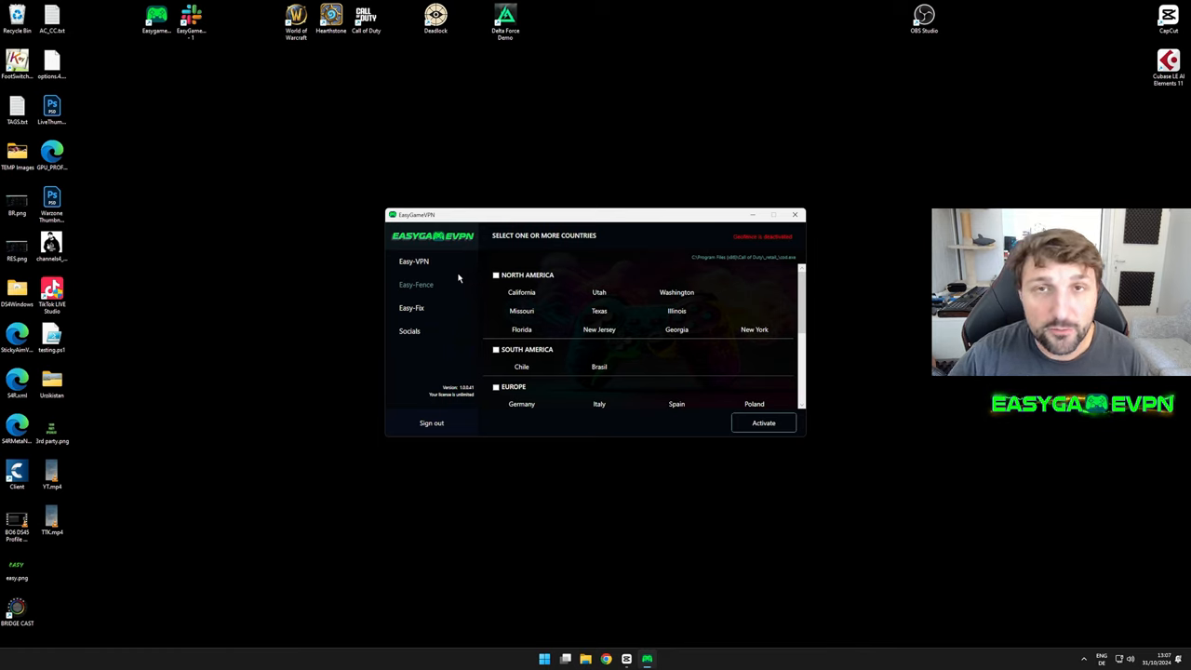
pyautogui.moveTo(437, 281)
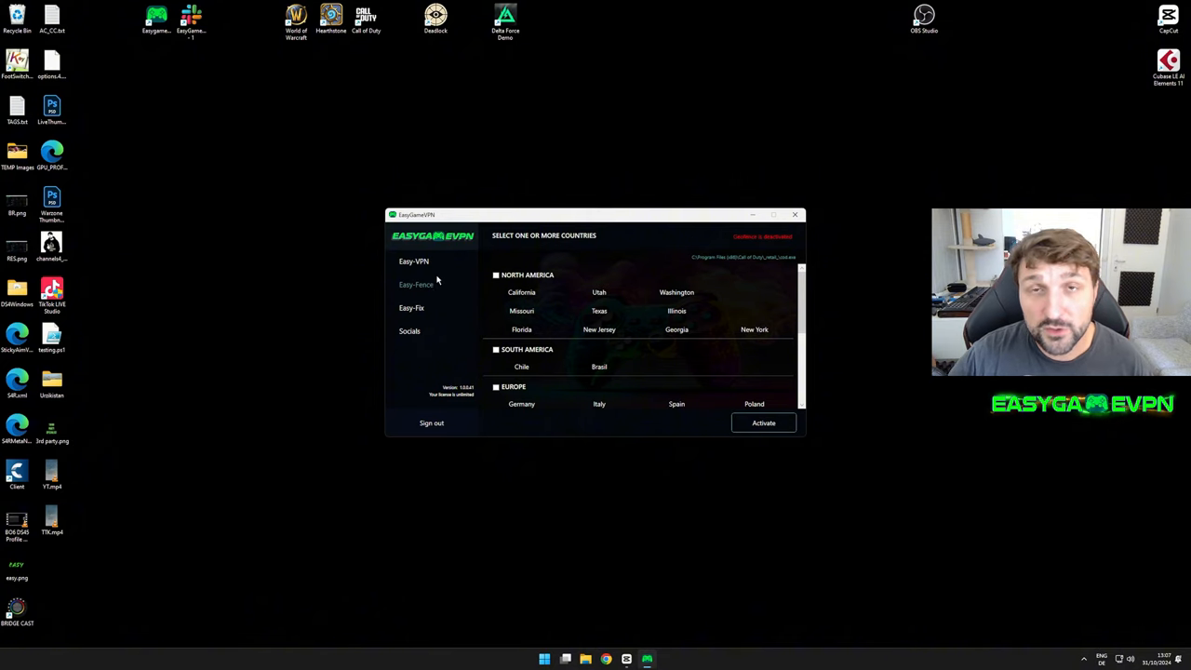
pyautogui.moveTo(416, 283)
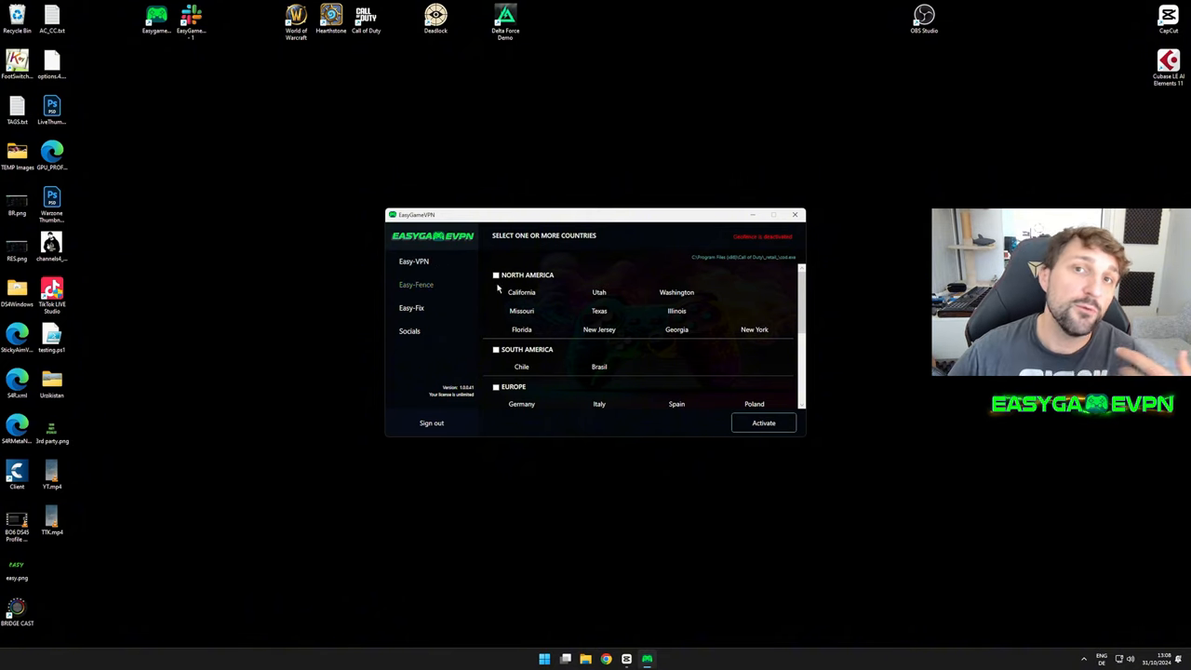
pyautogui.moveTo(611, 378)
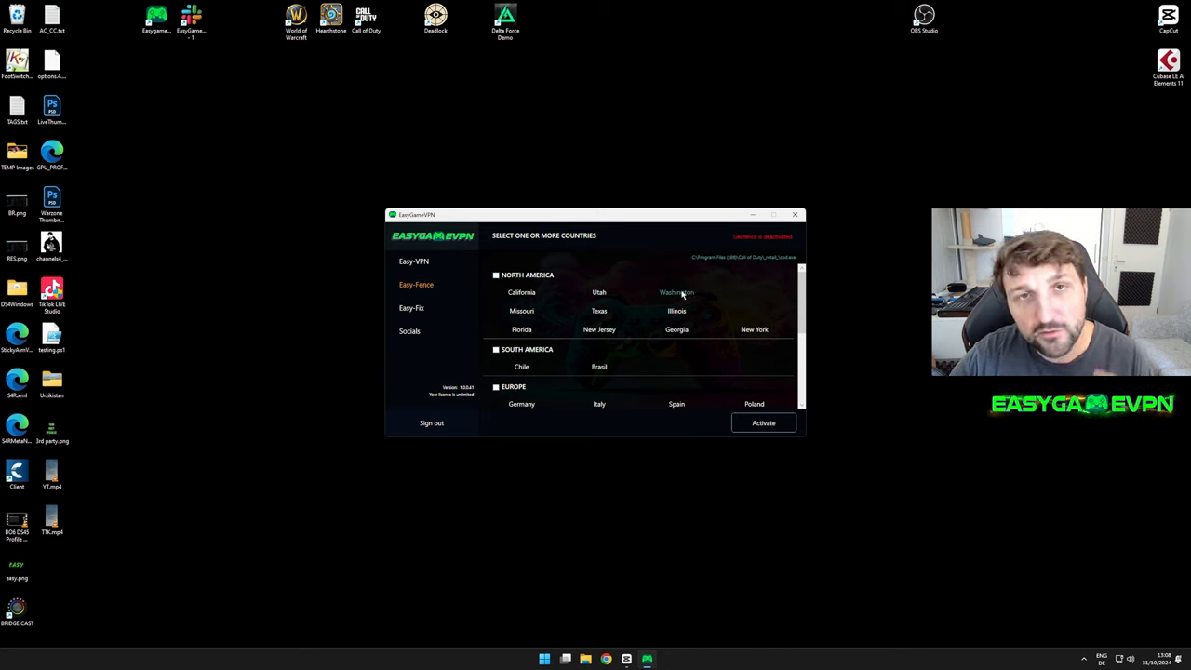
pyautogui.moveTo(670, 264)
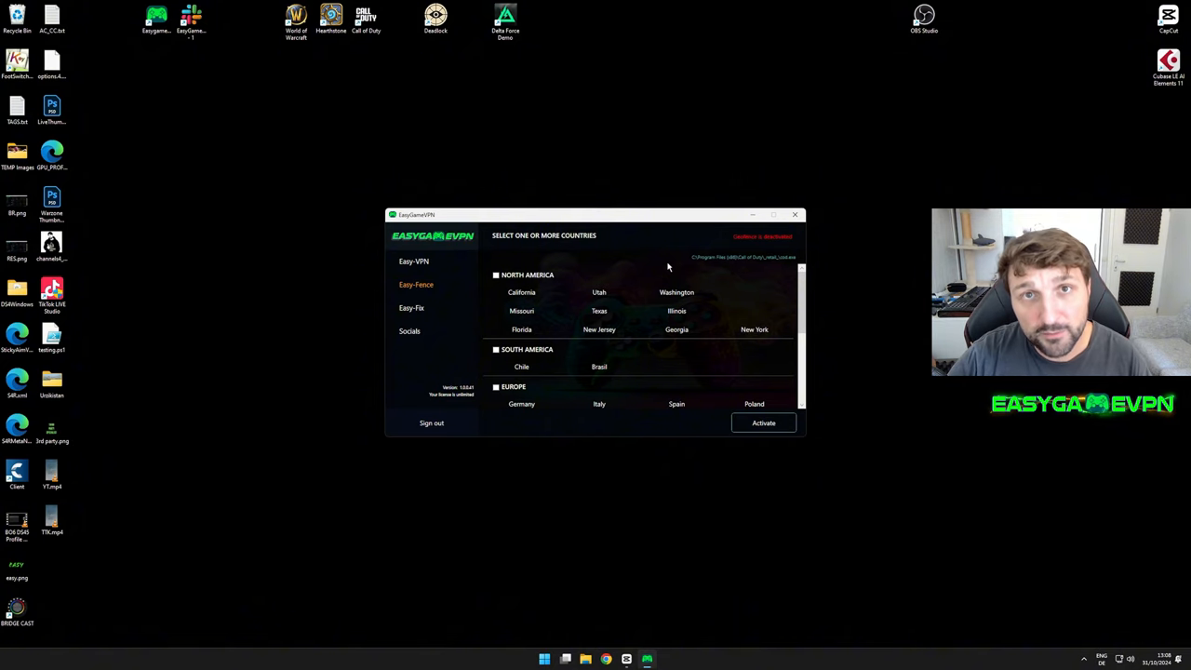
pyautogui.moveTo(662, 267)
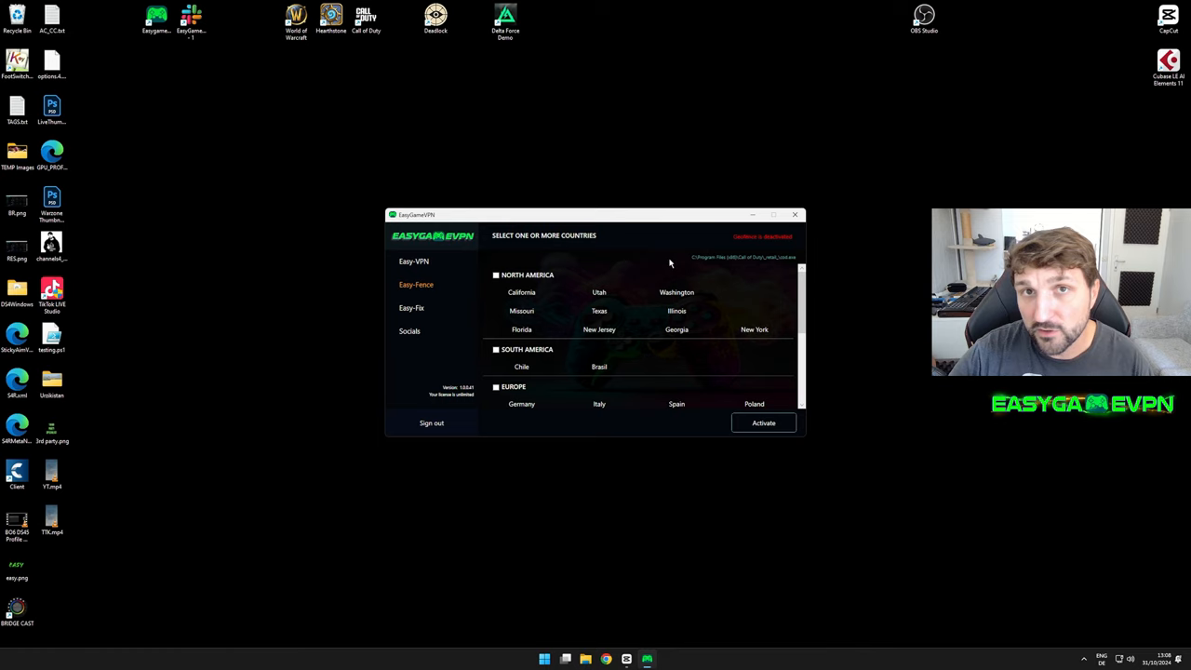
pyautogui.moveTo(679, 279)
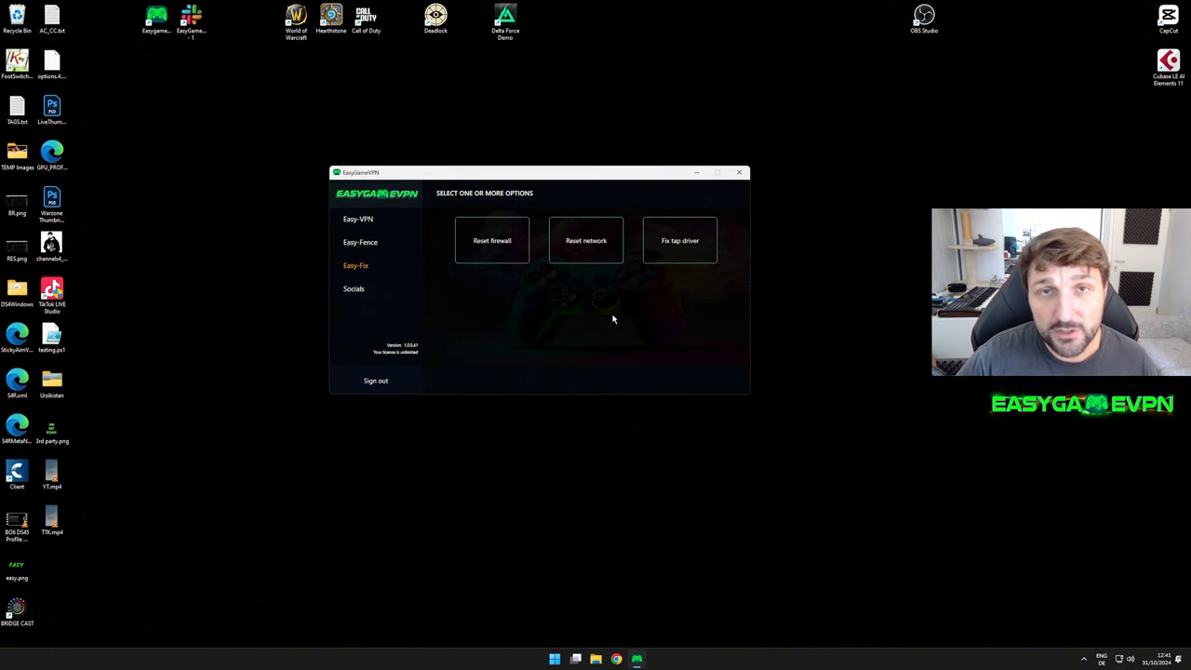
pyautogui.moveTo(666, 324)
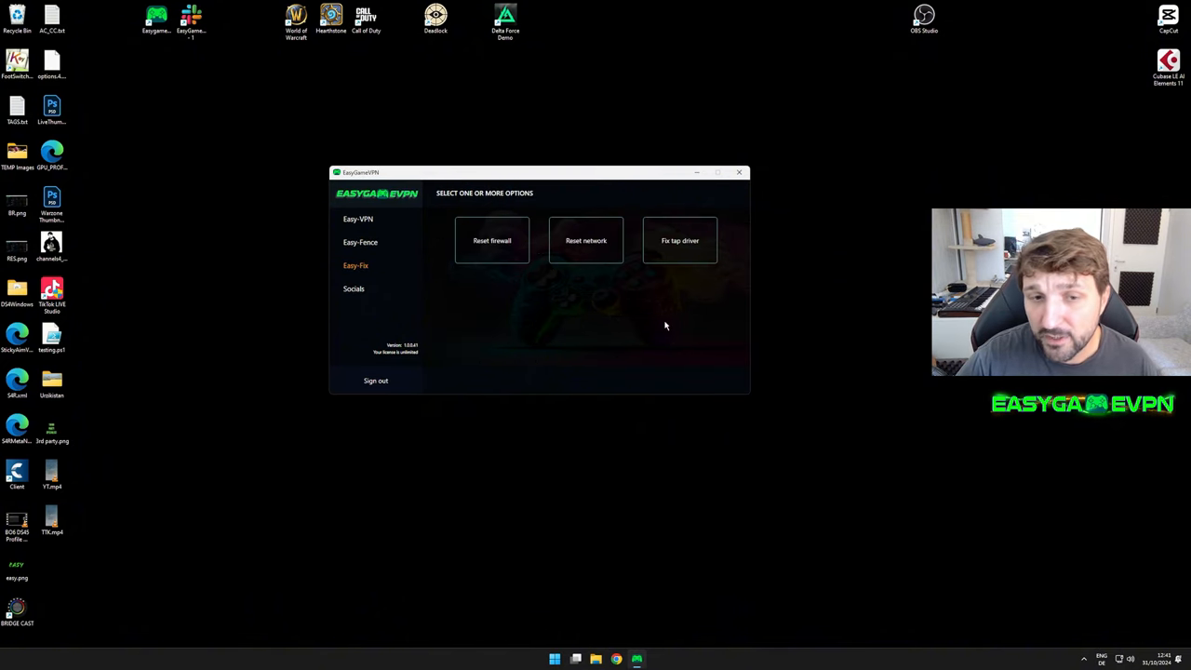
pyautogui.moveTo(551, 309)
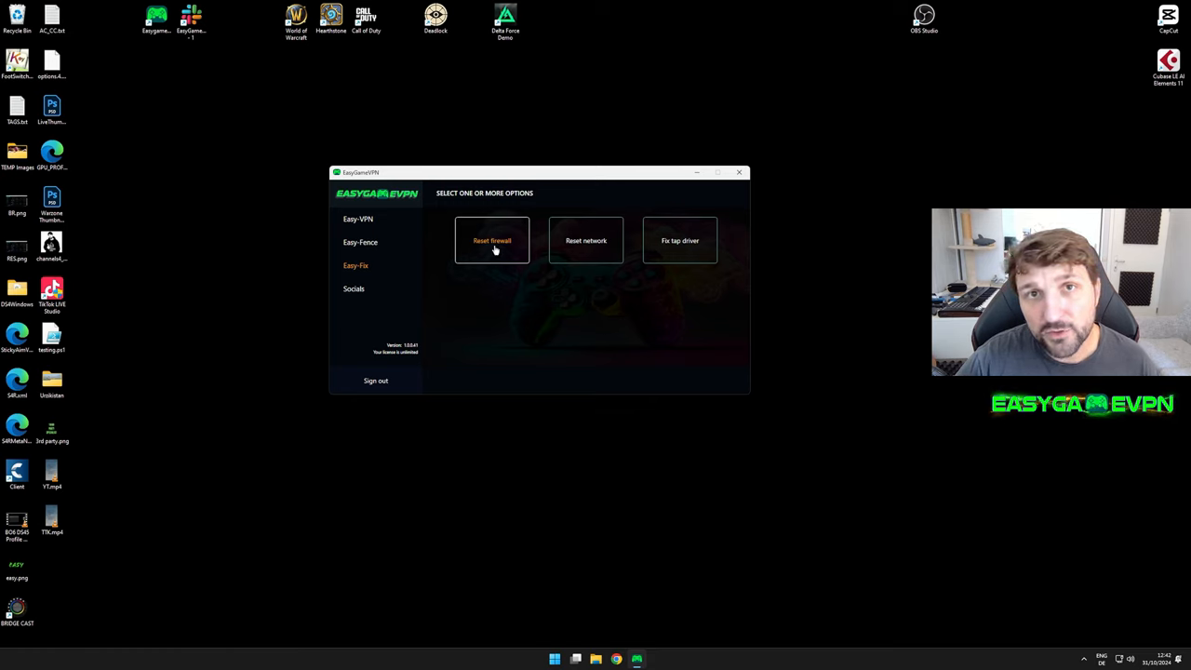
pyautogui.moveTo(584, 240)
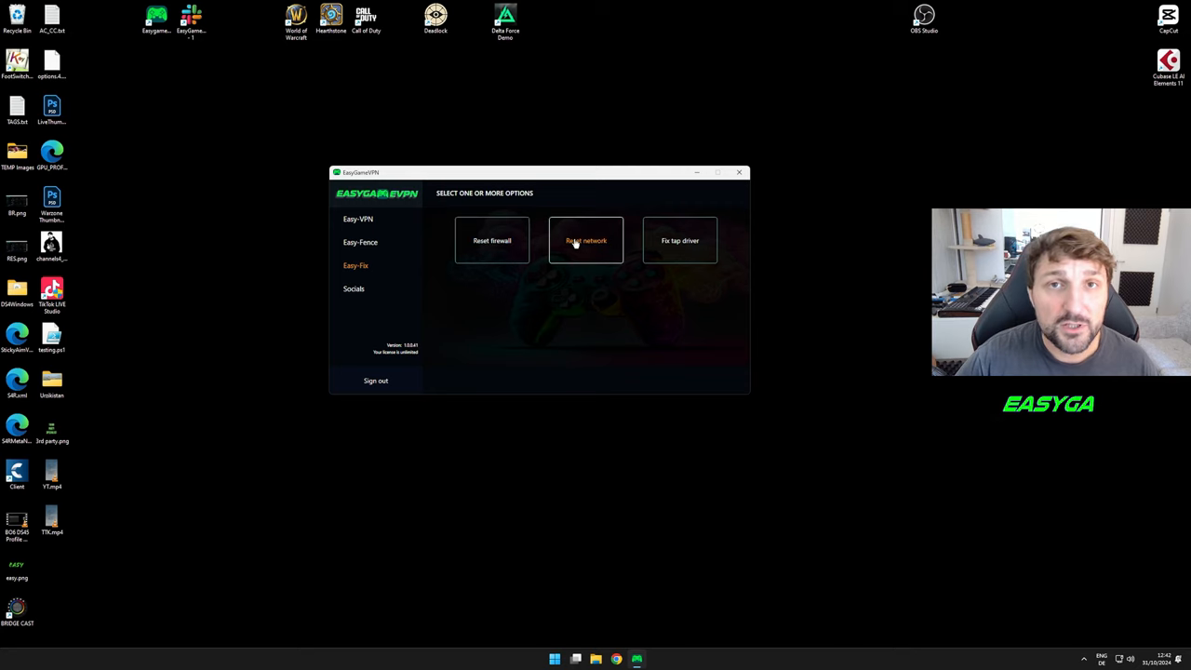
pyautogui.moveTo(584, 257)
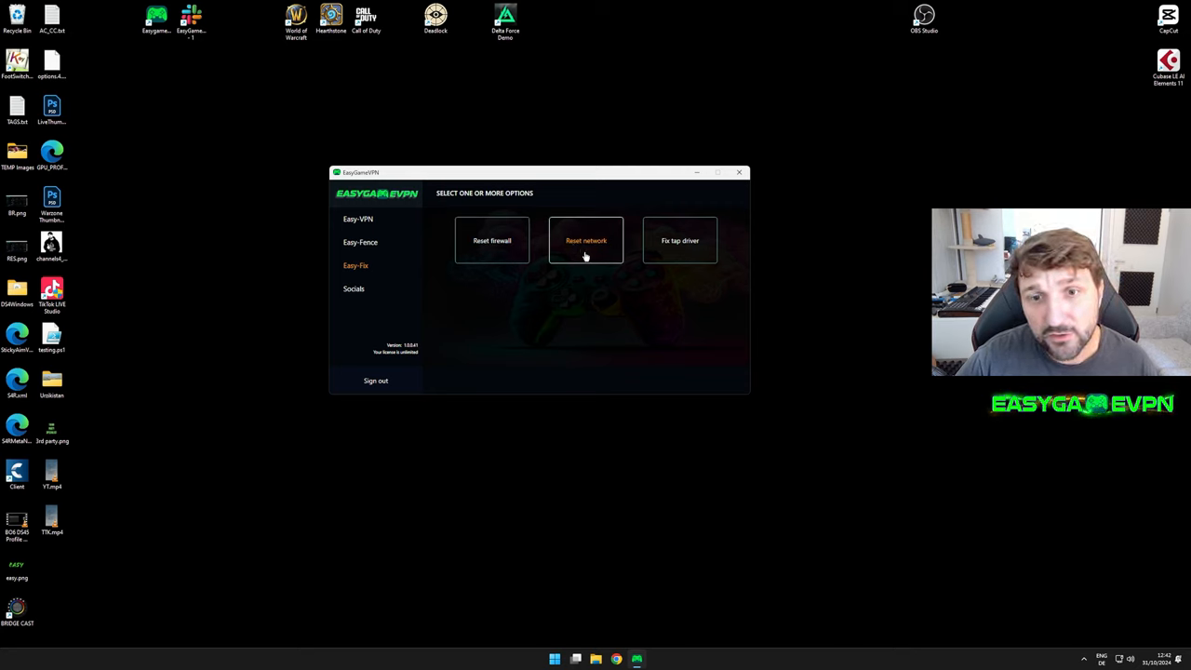
pyautogui.moveTo(679, 253)
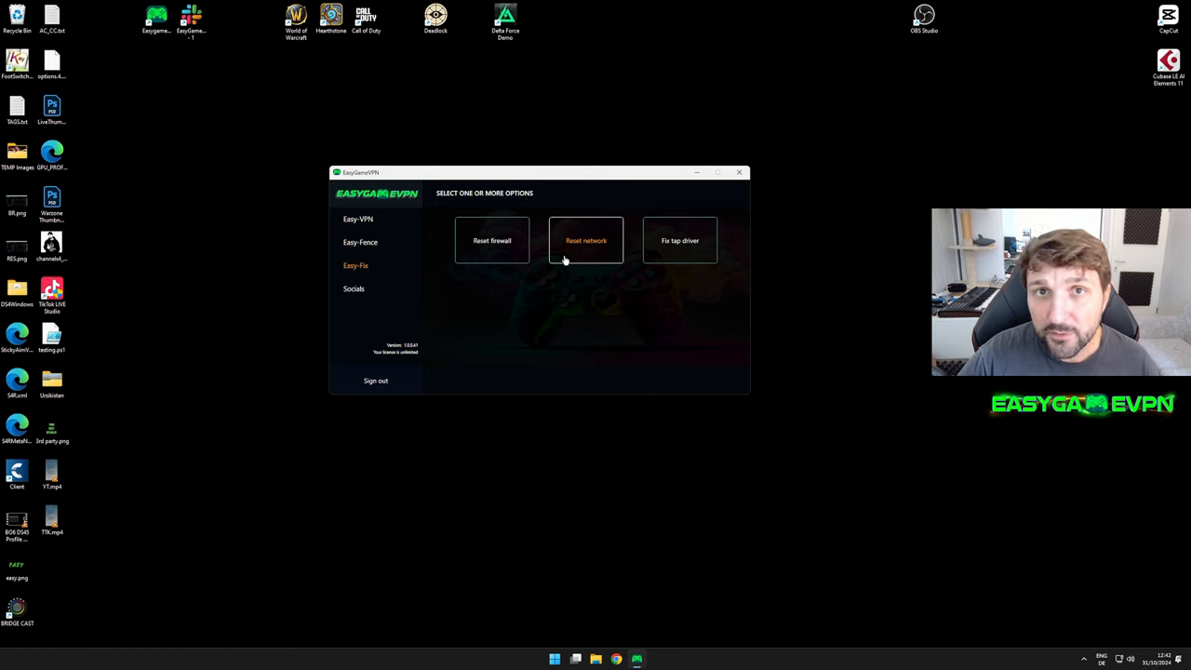
pyautogui.moveTo(681, 240)
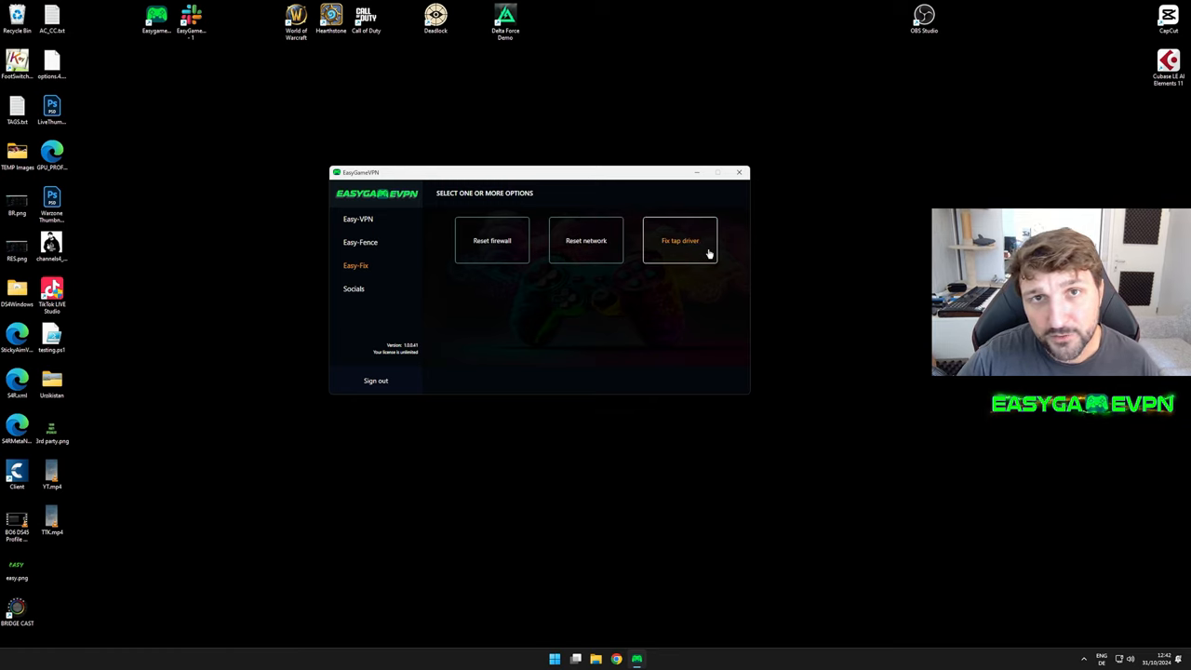
pyautogui.moveTo(643, 315)
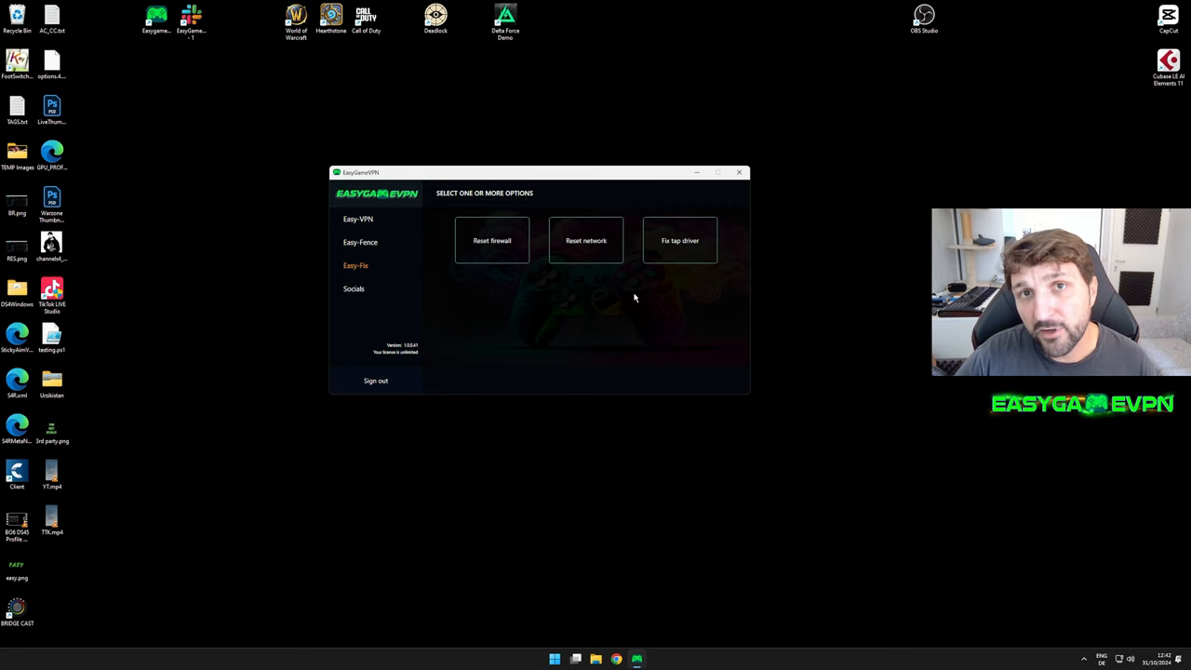
pyautogui.moveTo(626, 307)
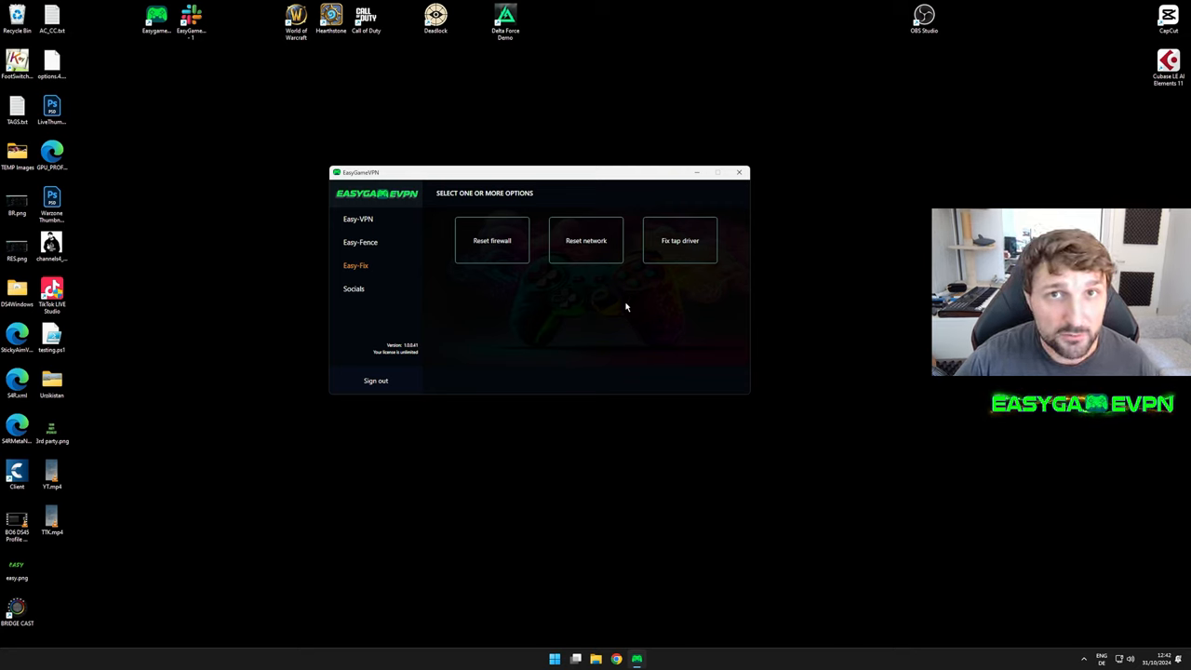
pyautogui.moveTo(562, 286)
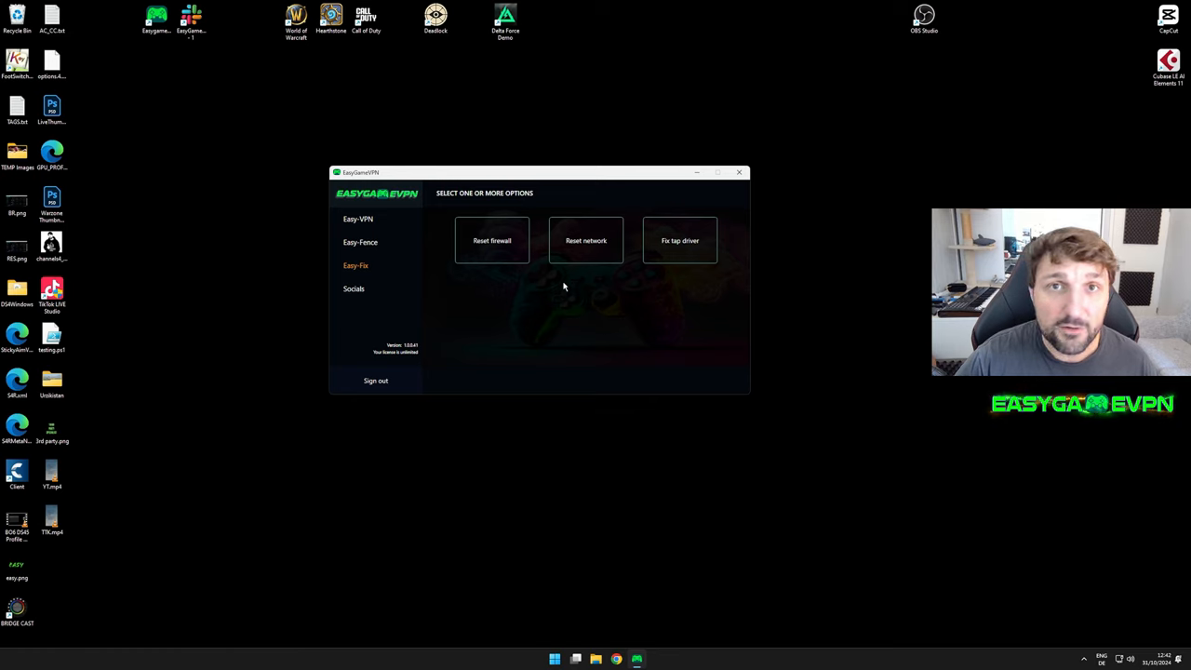
pyautogui.moveTo(595, 311)
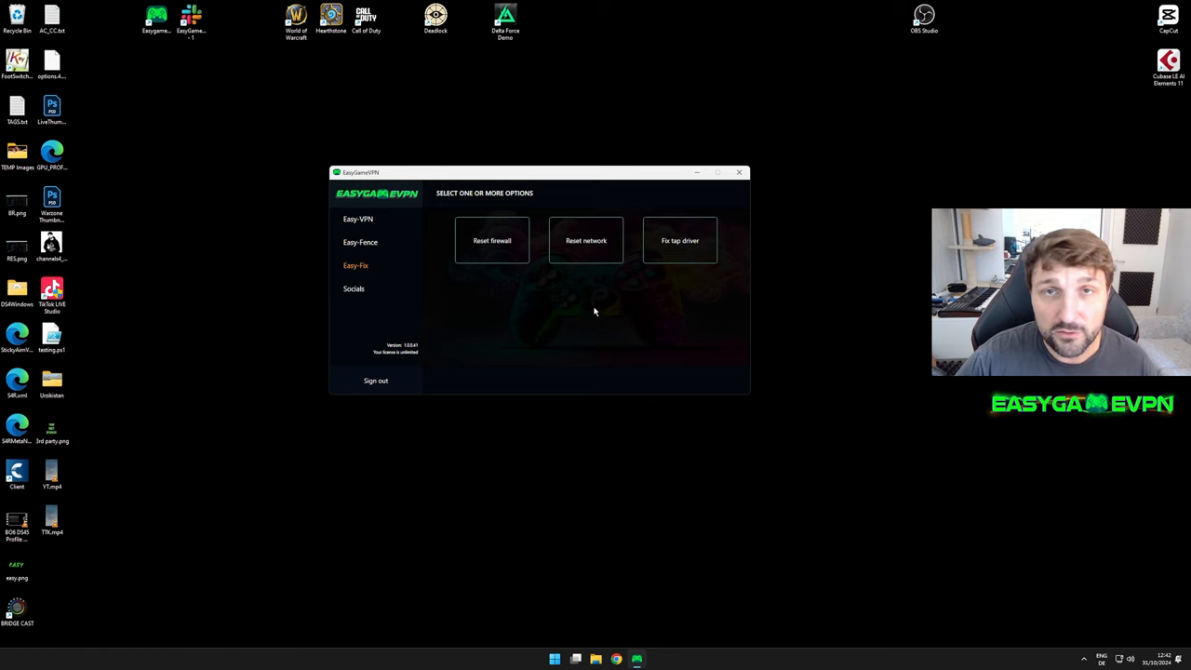
pyautogui.moveTo(623, 320)
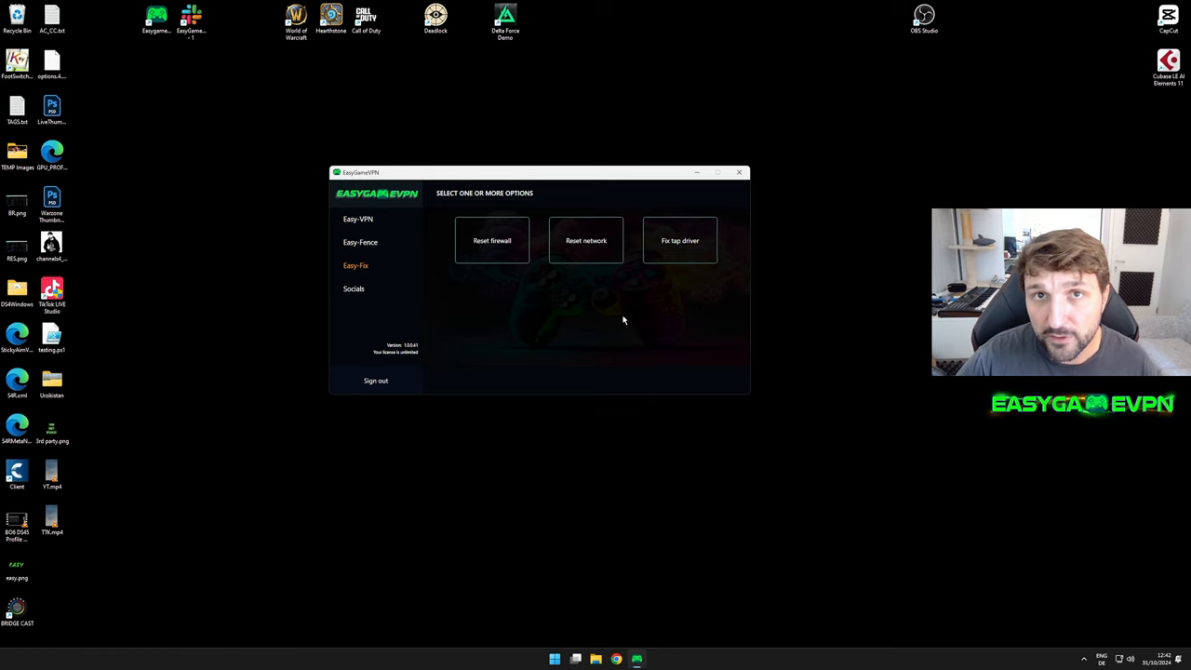
# Step: Show the Socials page with the Discord and Twitter community links
pyautogui.click(354, 288)
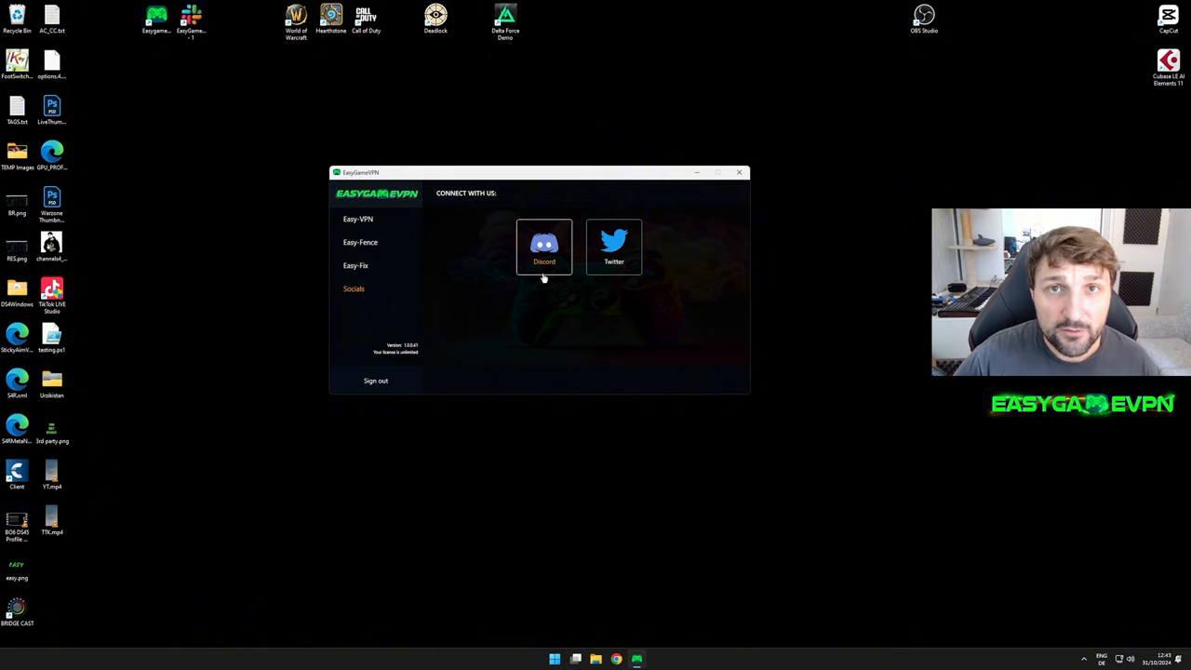
pyautogui.moveTo(535, 287)
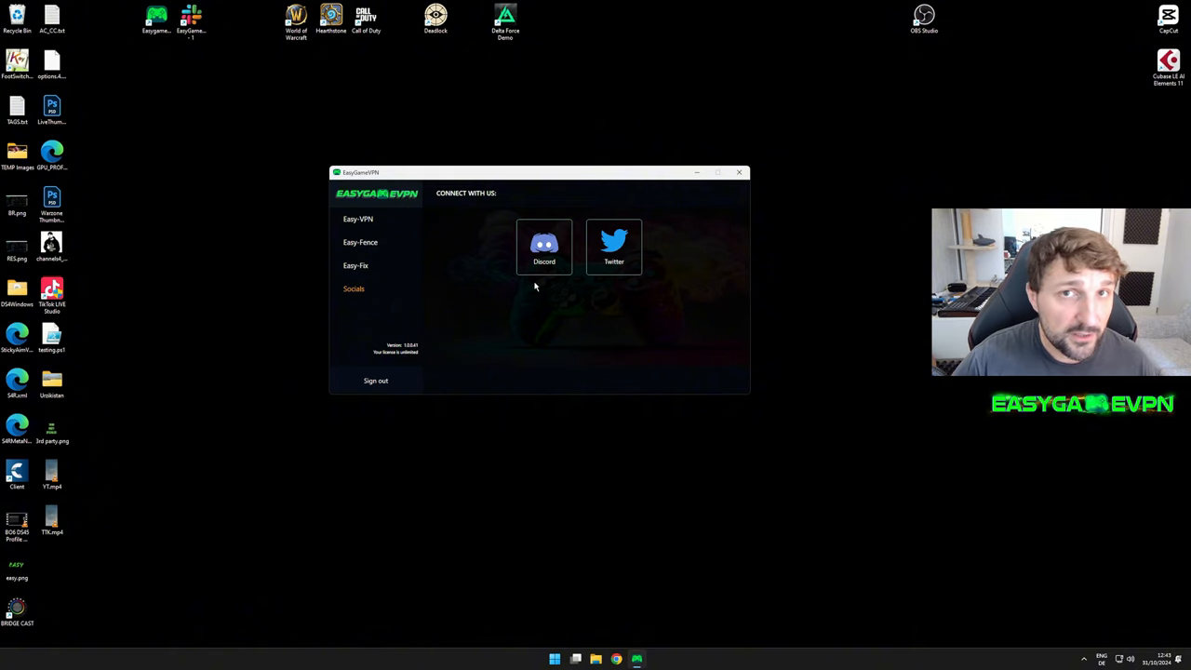
pyautogui.moveTo(543, 300)
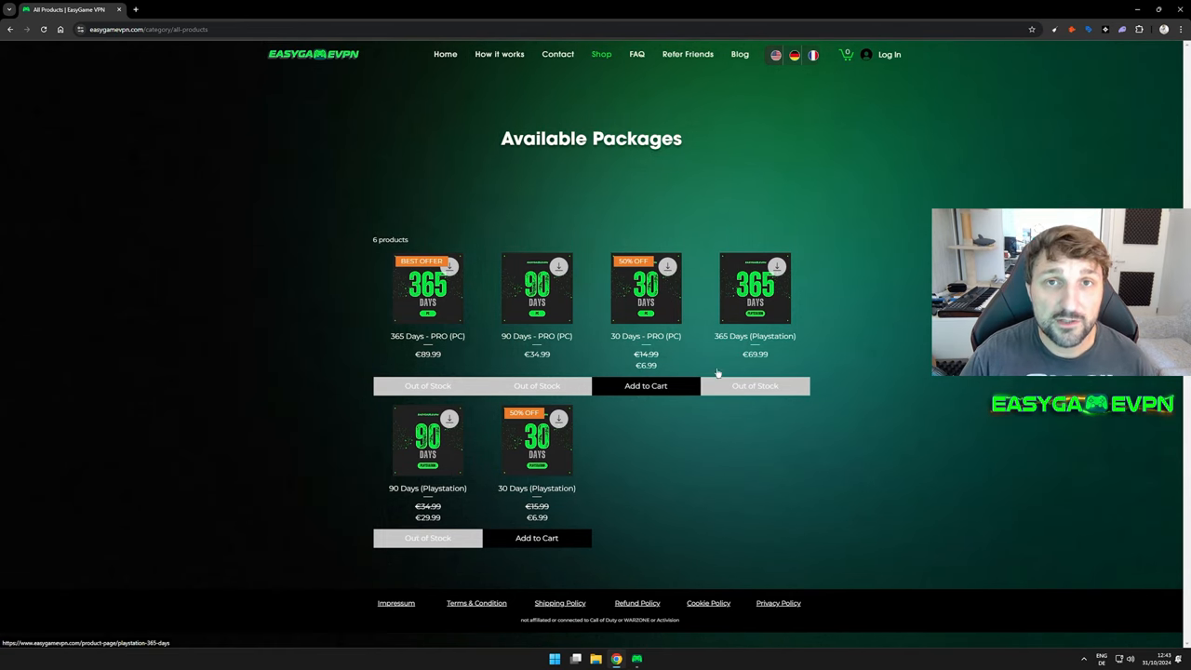
pyautogui.moveTo(895, 409)
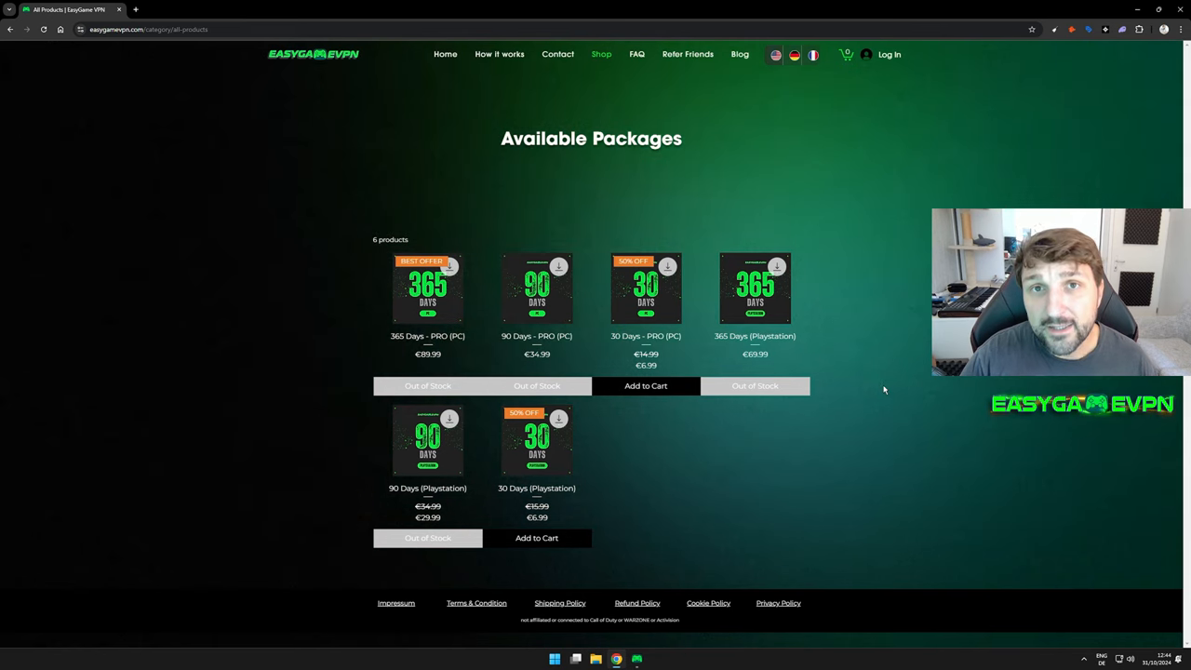
pyautogui.moveTo(980, 391)
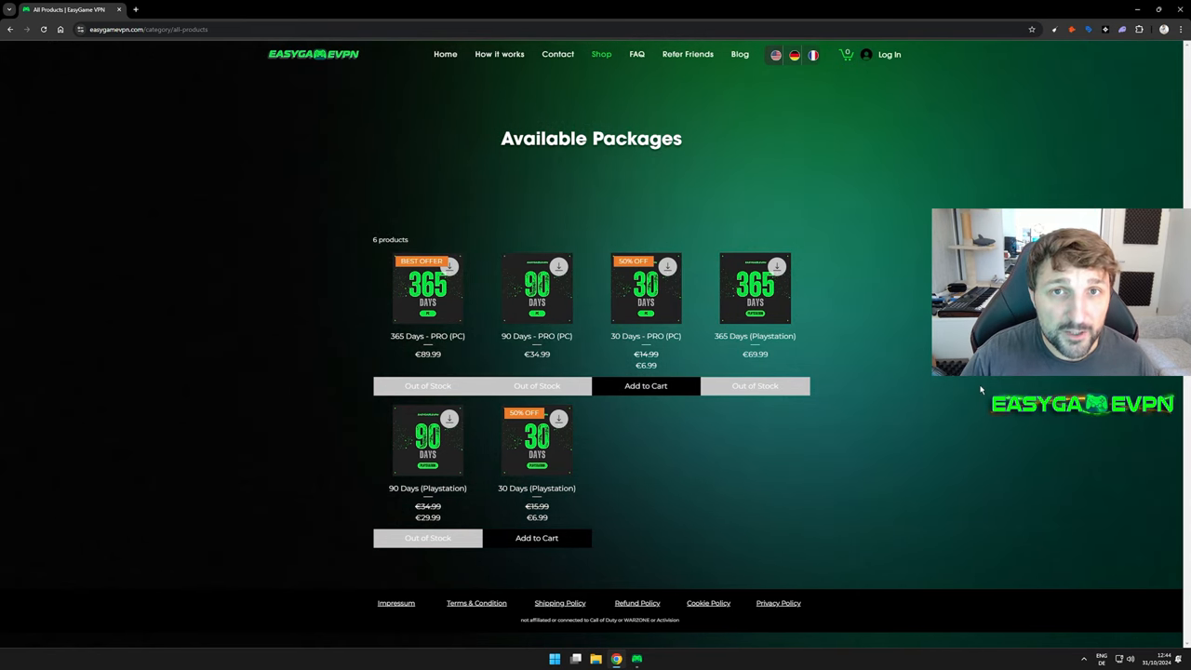